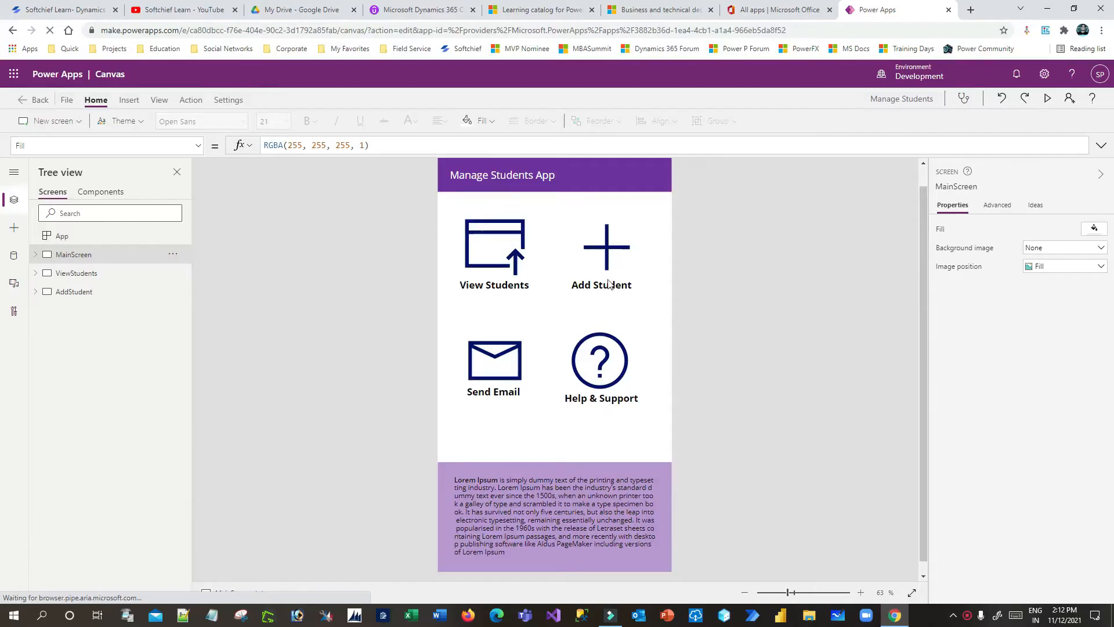
Browse the ViewStudents, AddStudent and MainScreen screens, then run the app preview
click(76, 273)
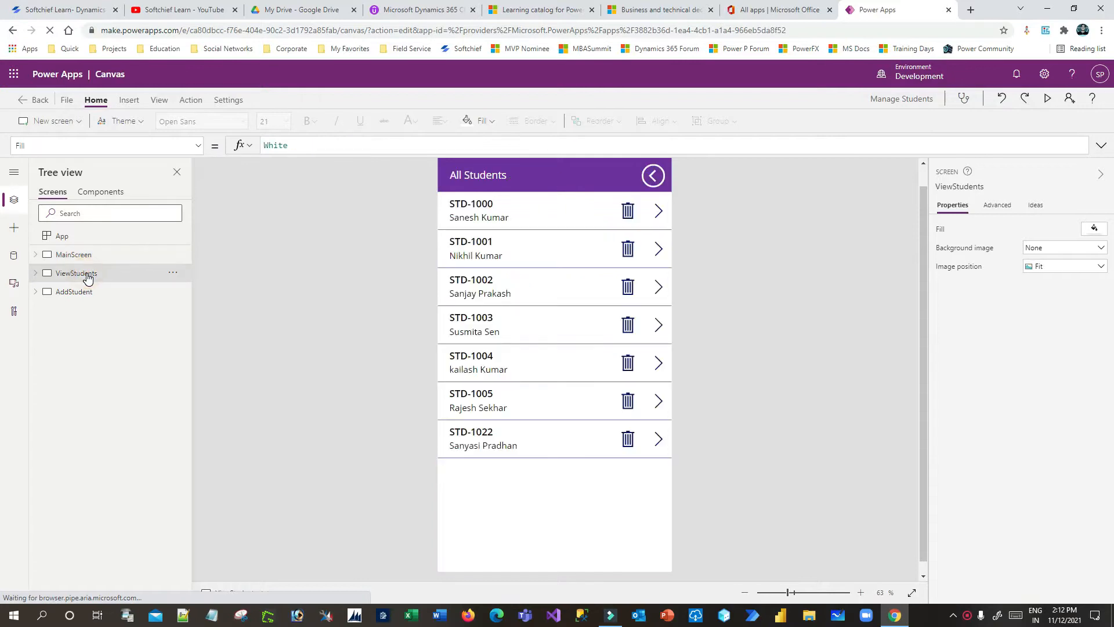
mouse_move(86, 288)
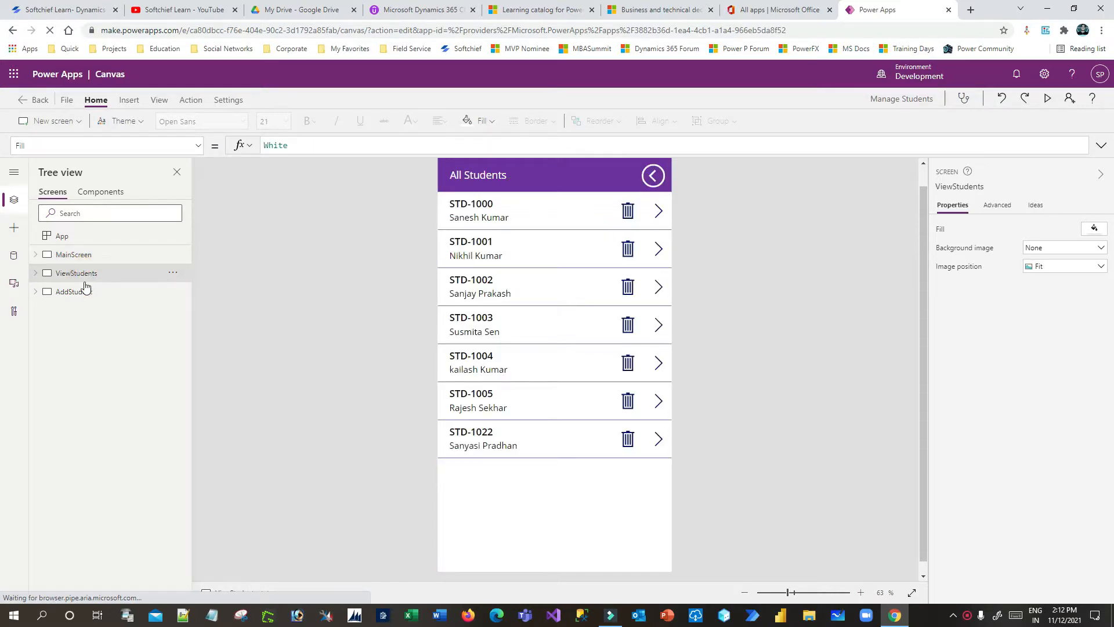
click(74, 292)
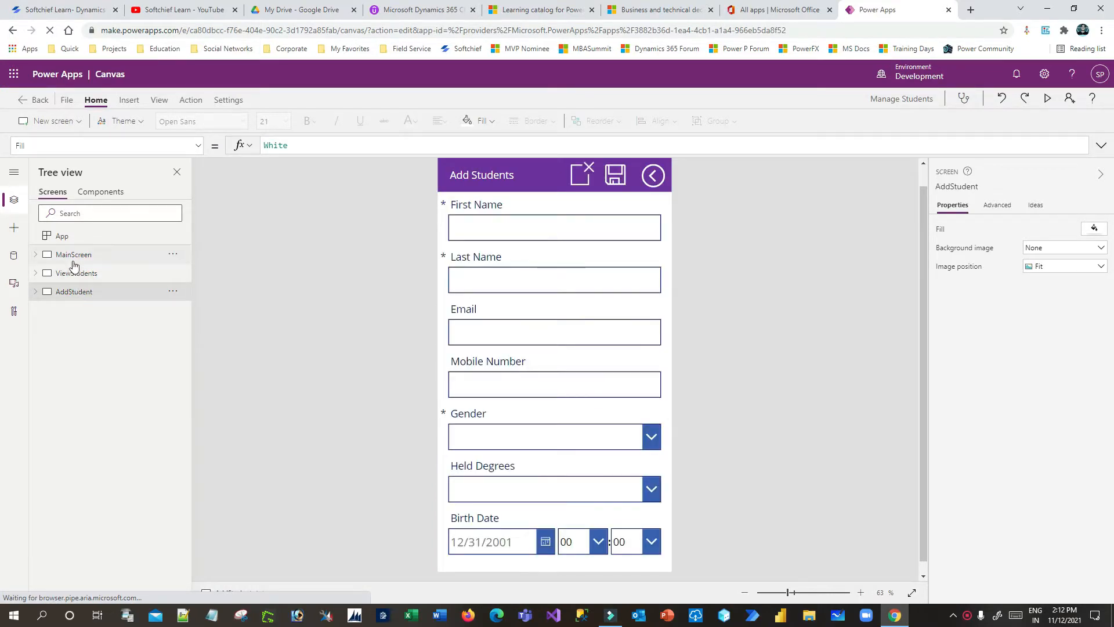
click(73, 254)
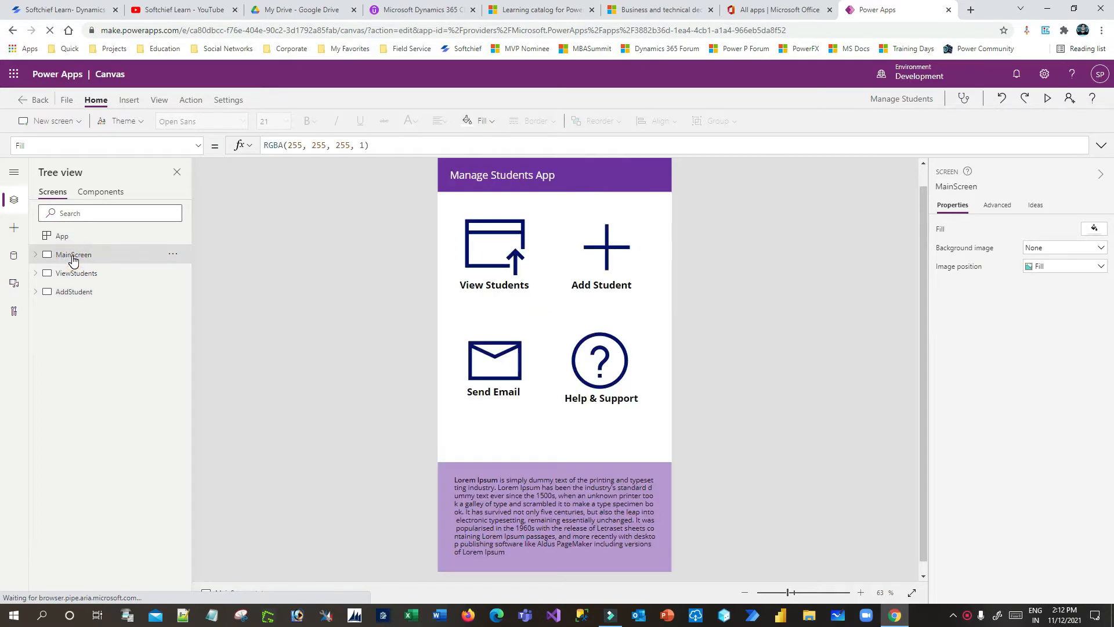
click(1047, 98)
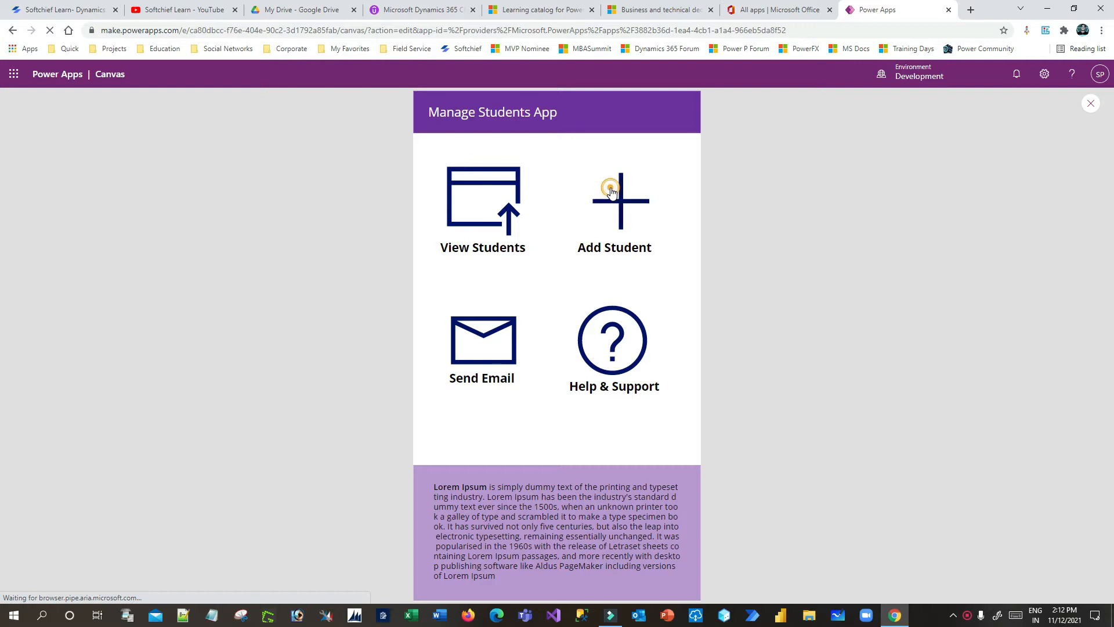
click(613, 199)
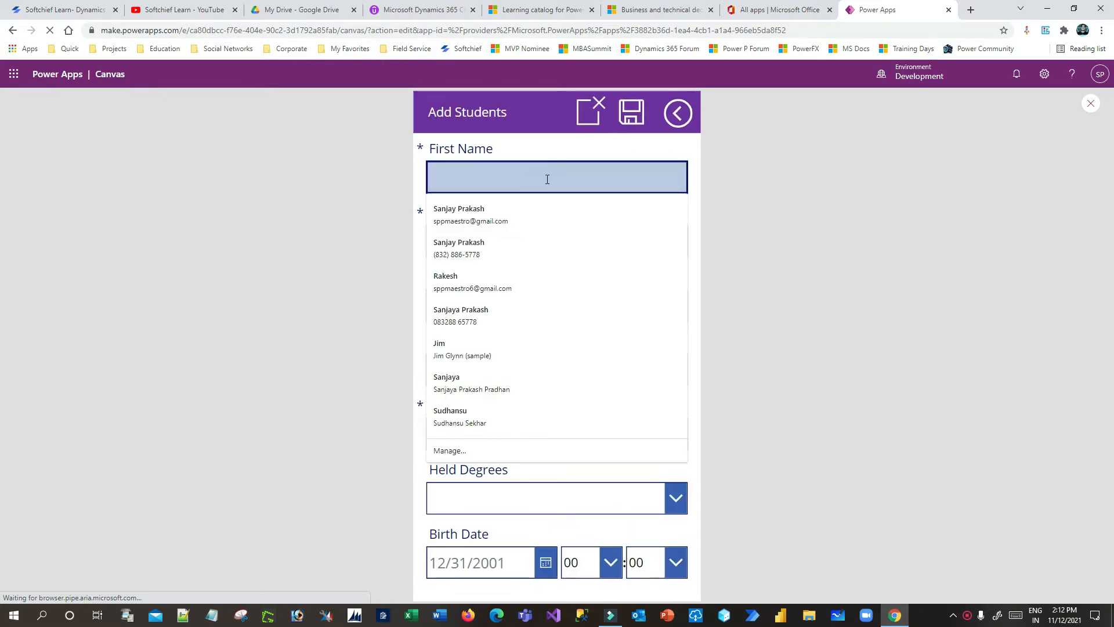
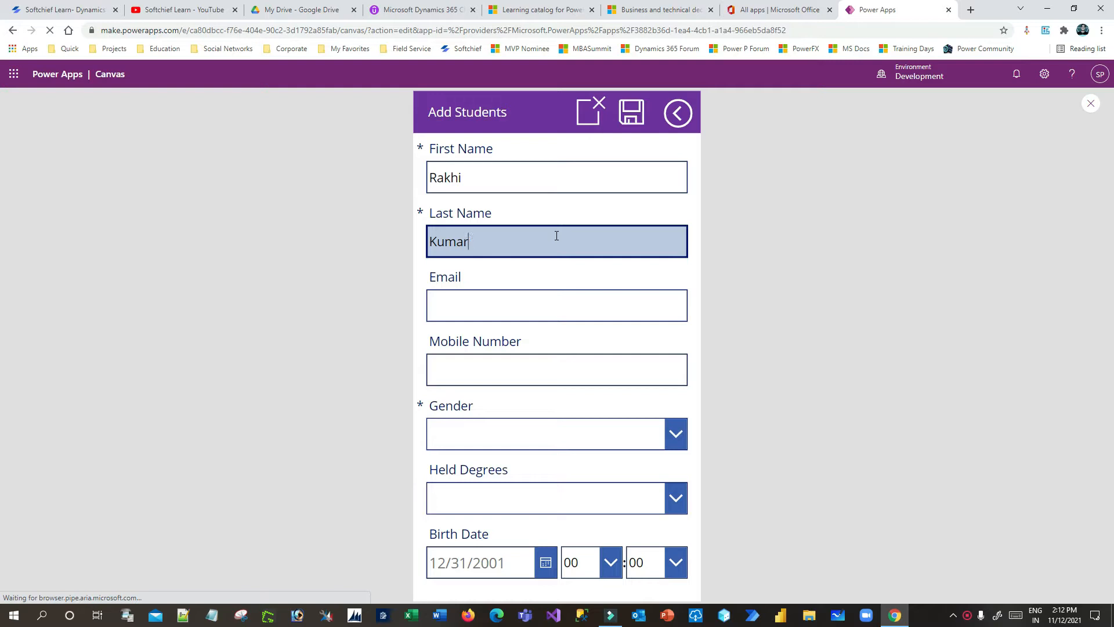
click(556, 305)
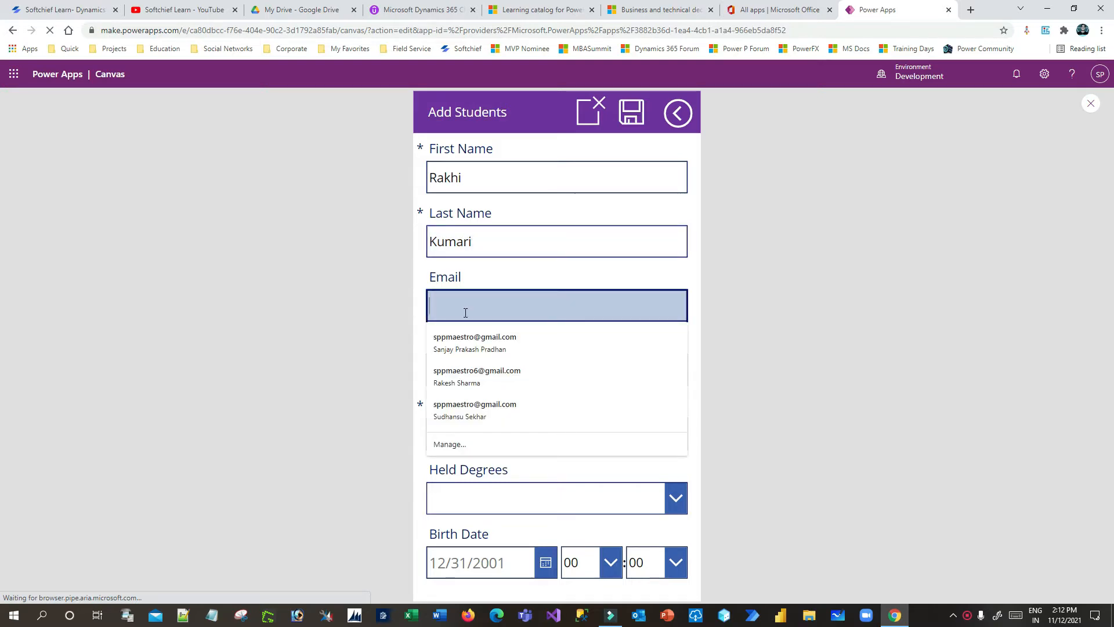
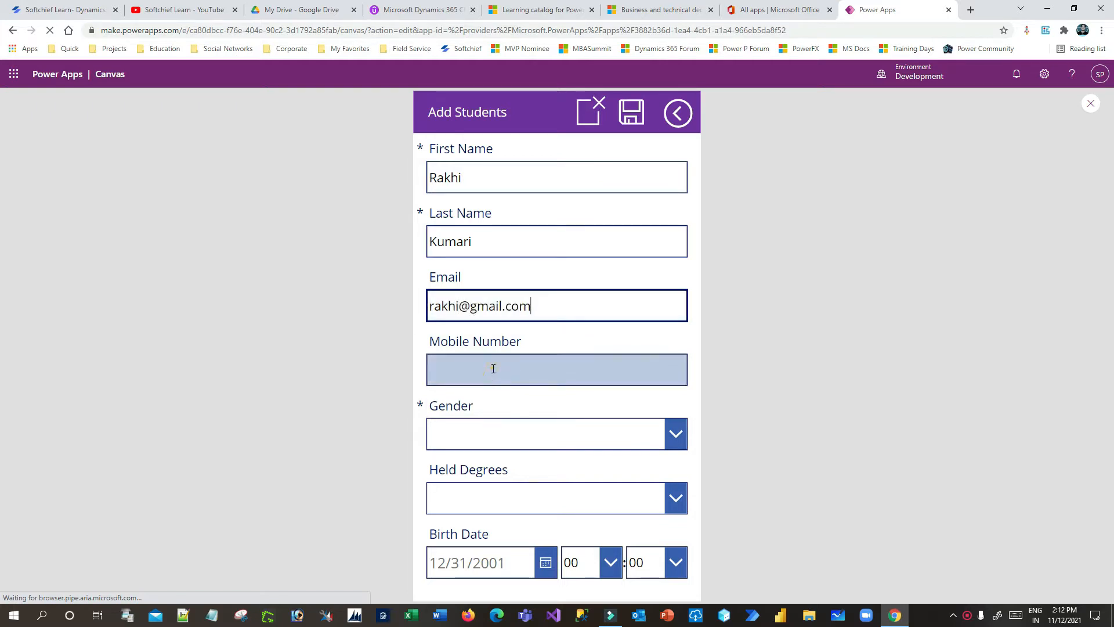
text(3333333)
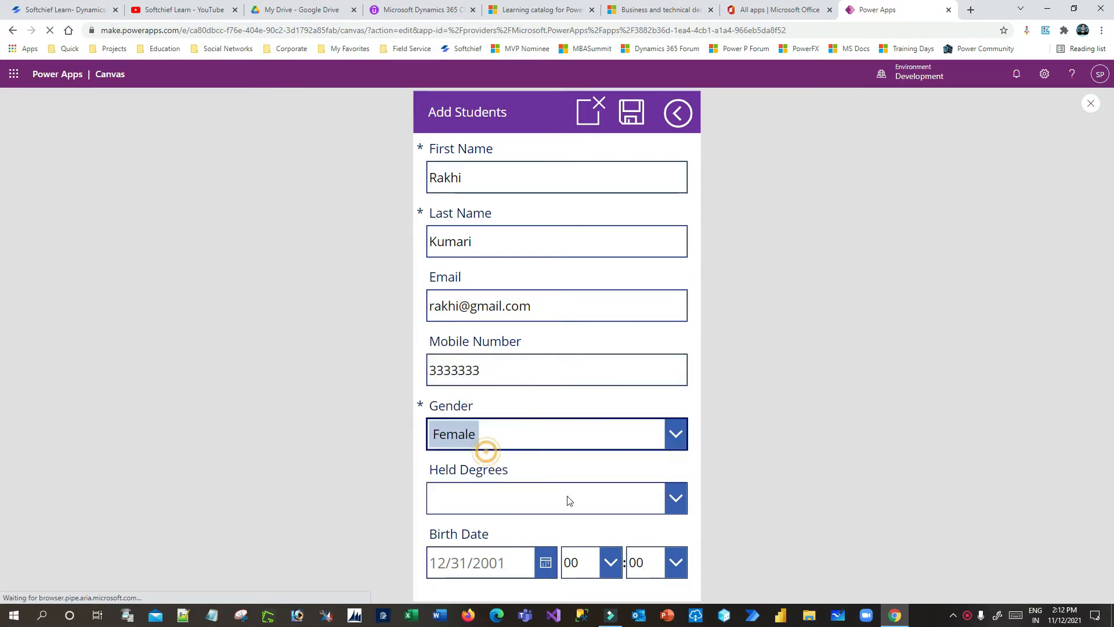
click(545, 562)
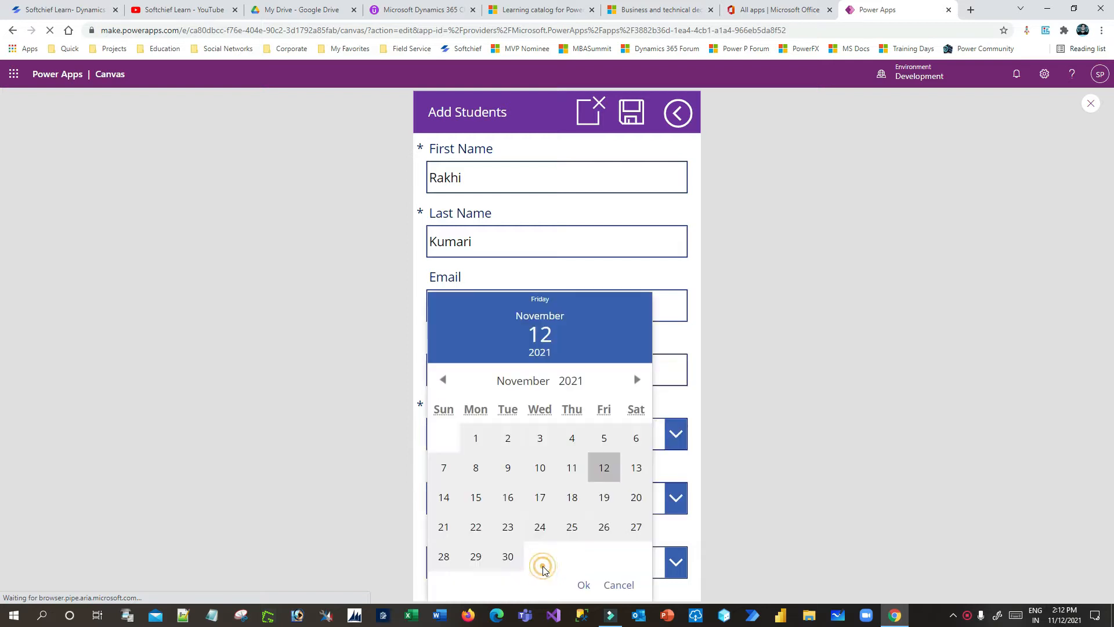
click(475, 467)
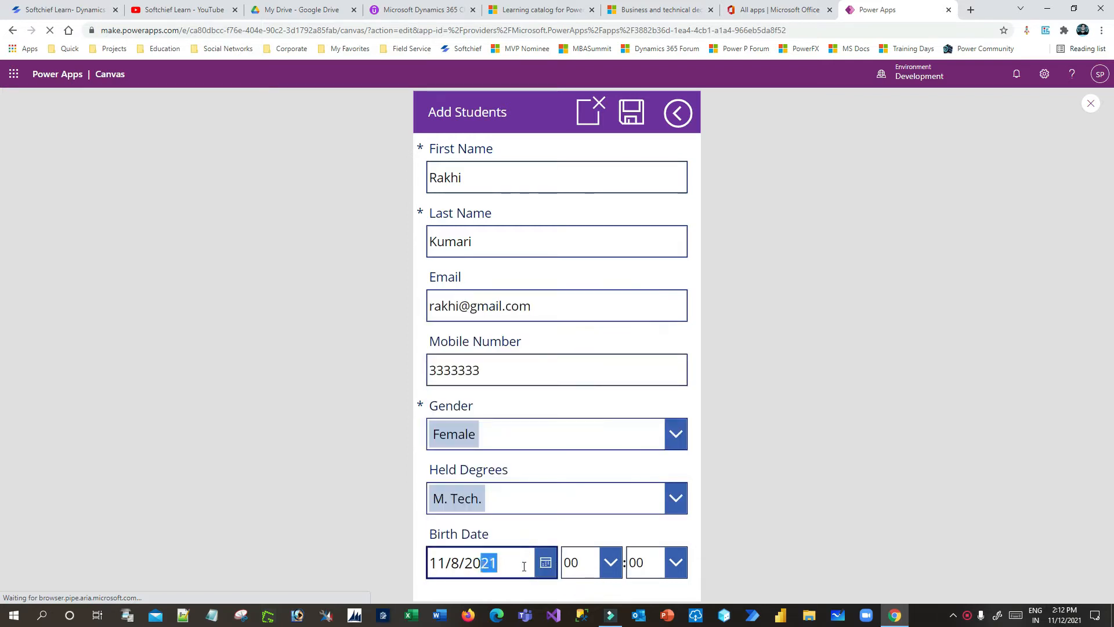
text(1987)
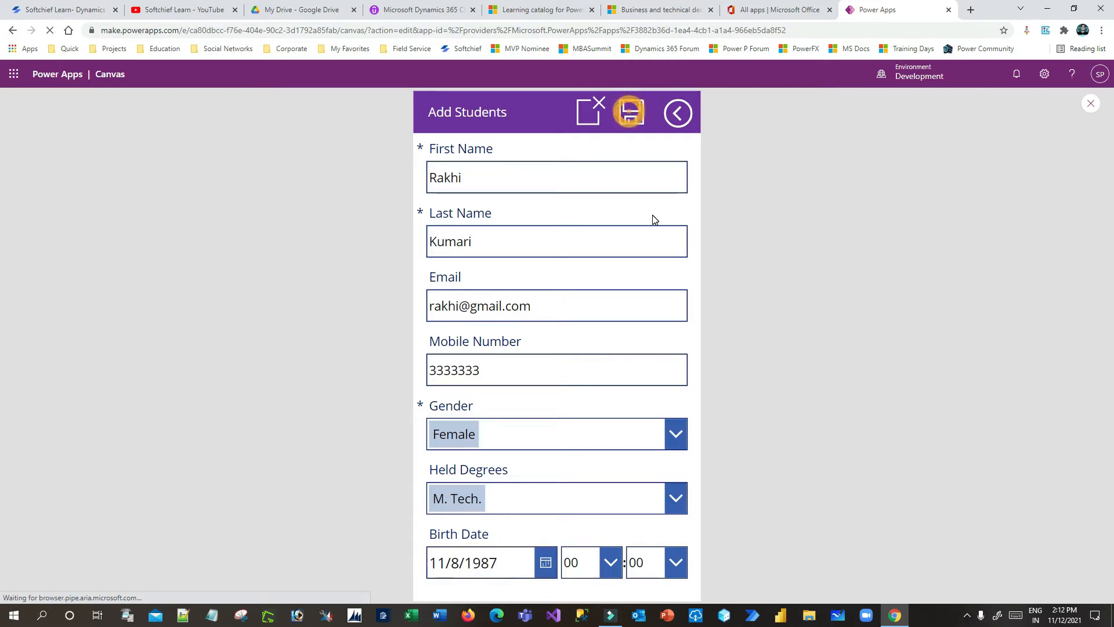
click(664, 112)
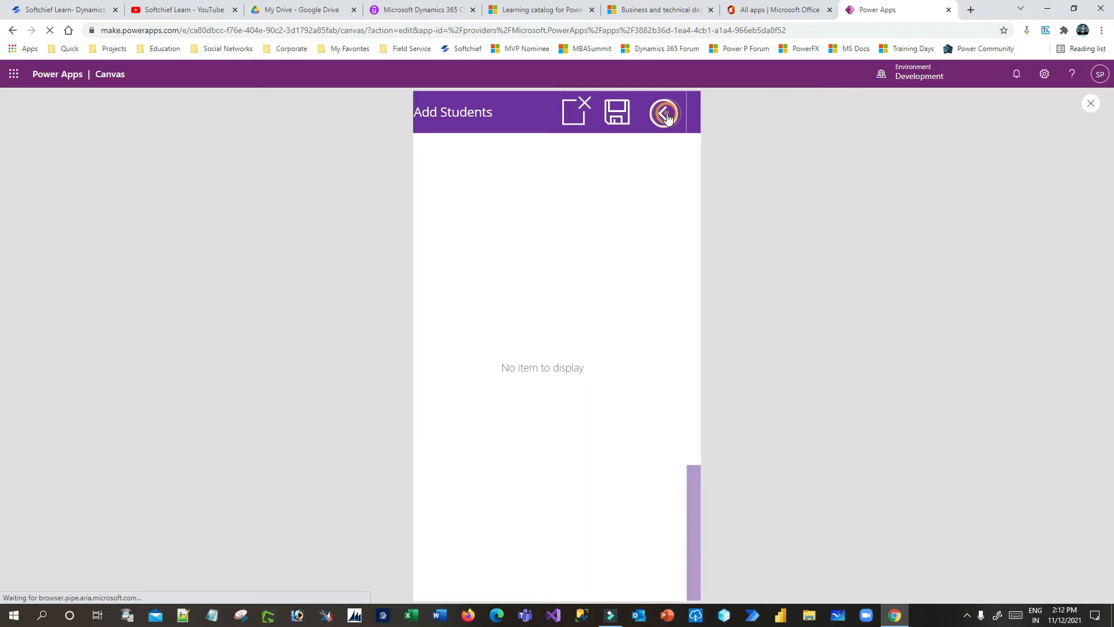
click(664, 112)
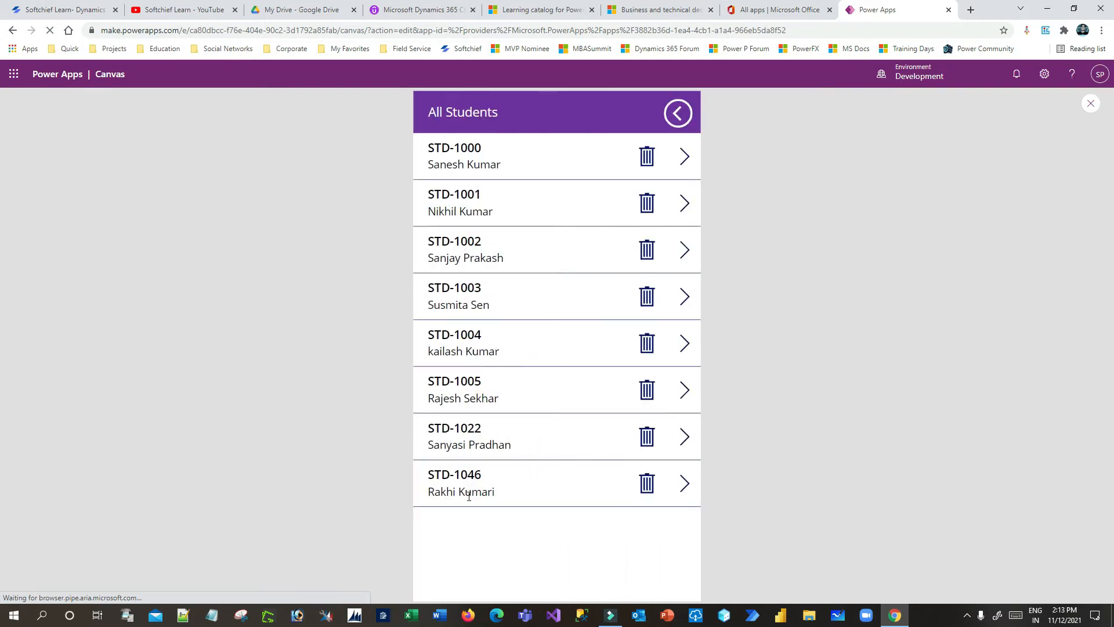
click(500, 497)
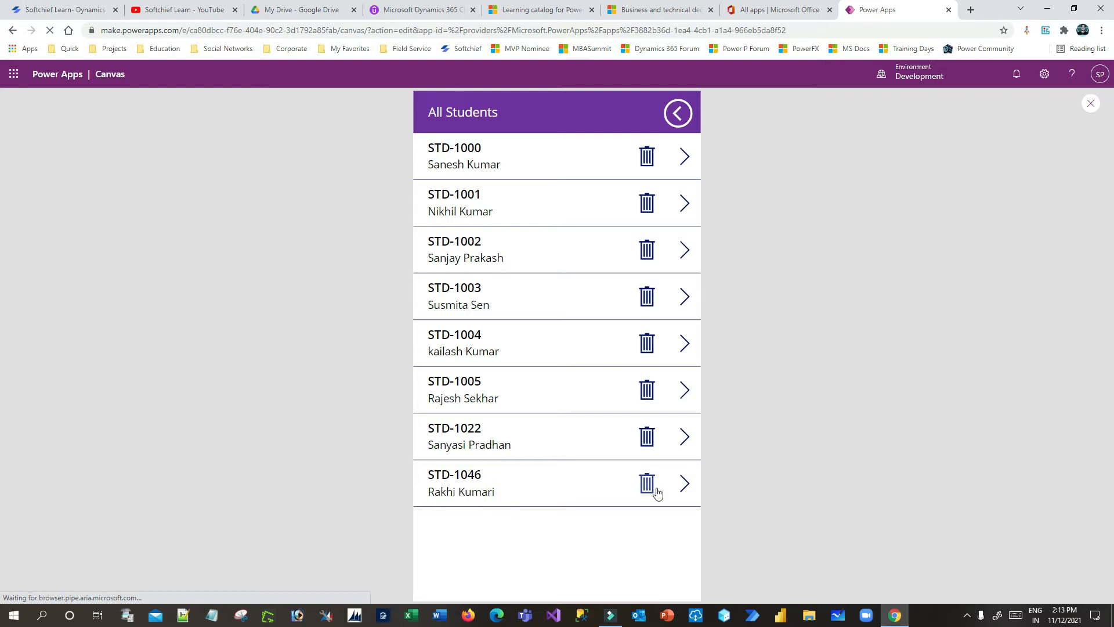
mouse_move(680, 486)
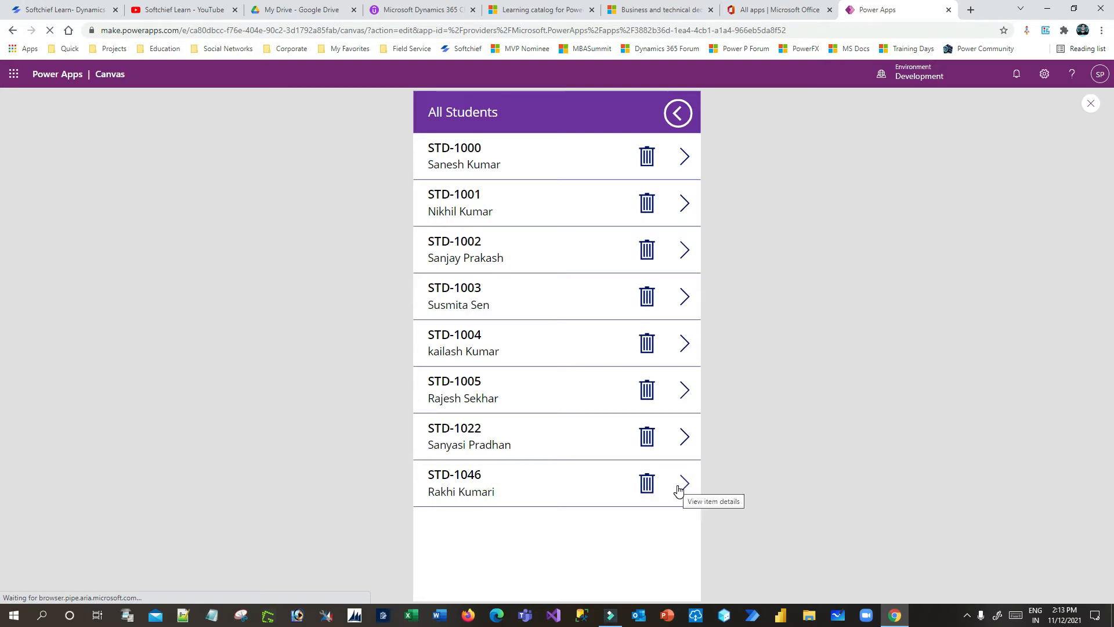
click(677, 113)
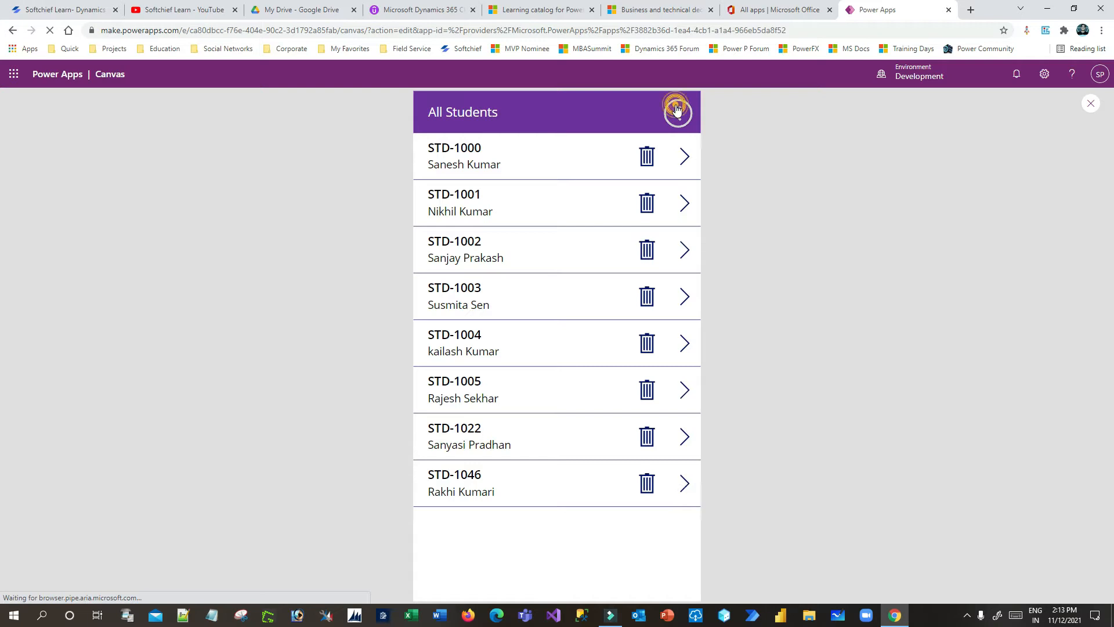
click(677, 109)
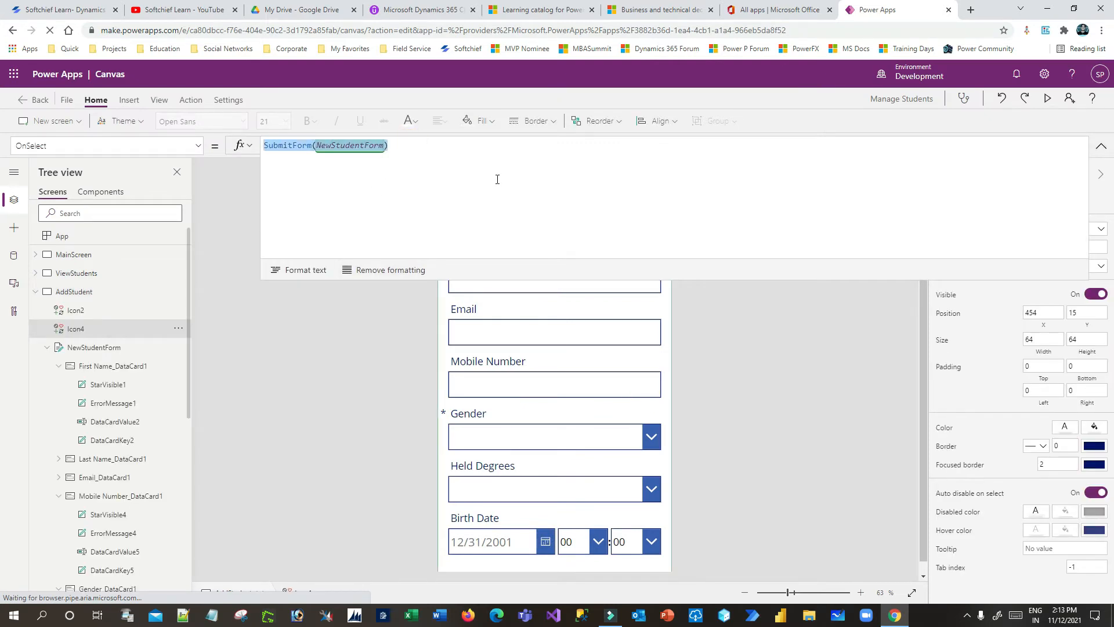
mouse_move(502, 179)
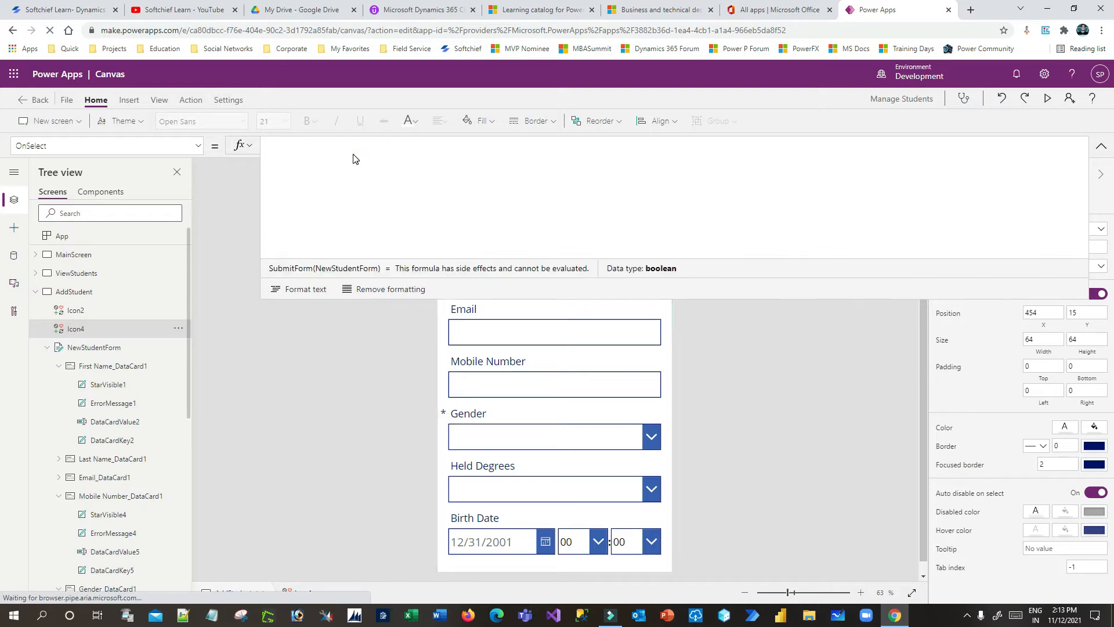
Write IfError(SubmitForm(NewStudentForm) in Icon4's OnSelect, picking suggestions from IntelliSense
text(ifE)
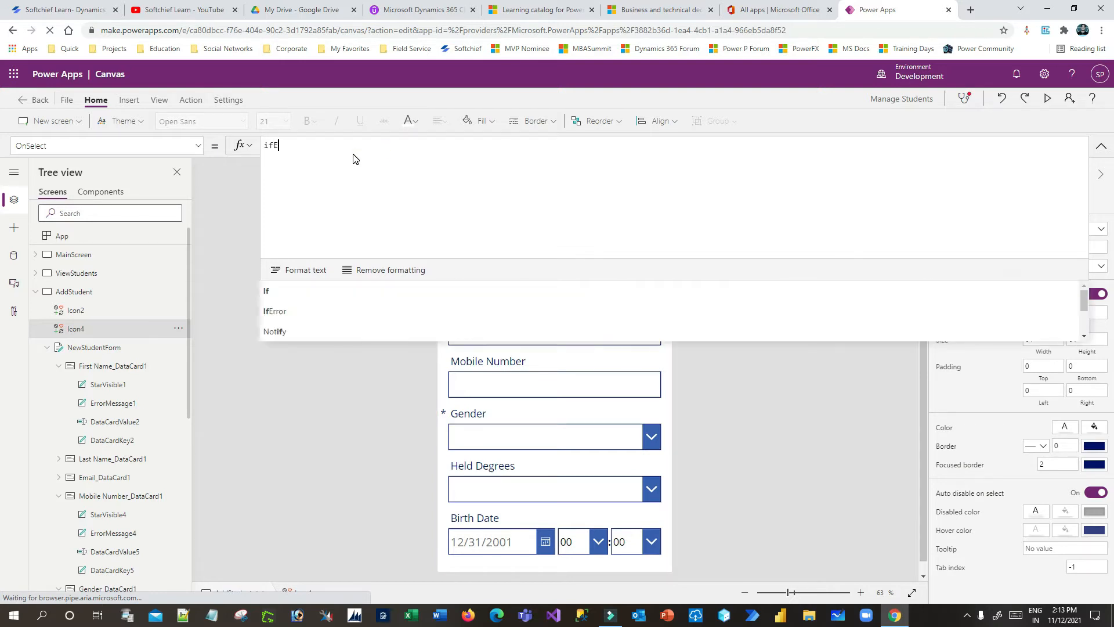
click(274, 311)
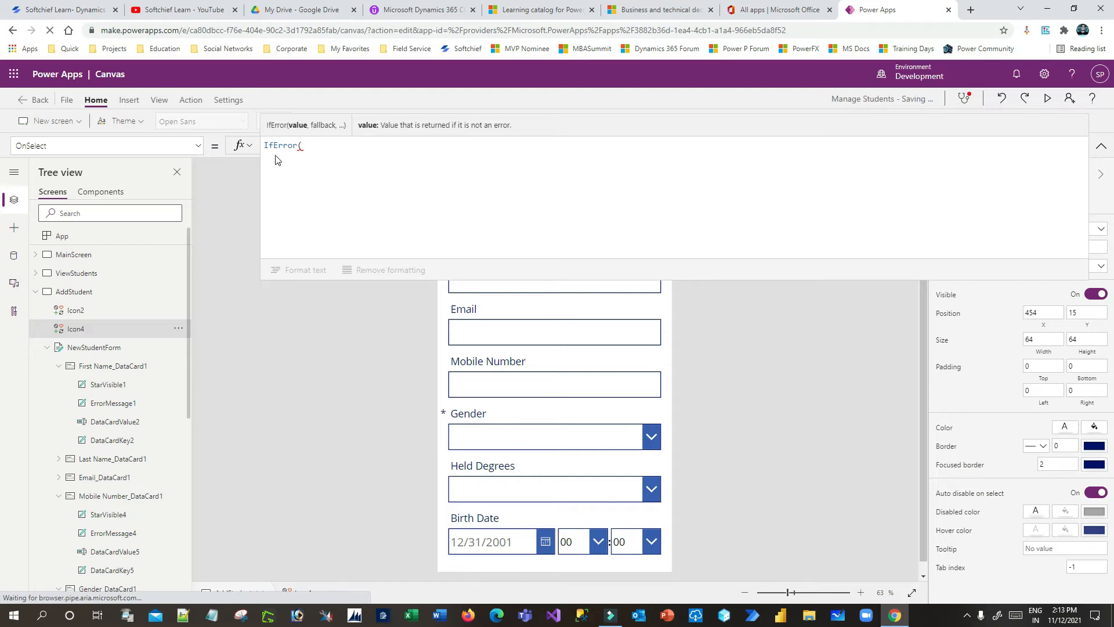
text(SubmitForm()
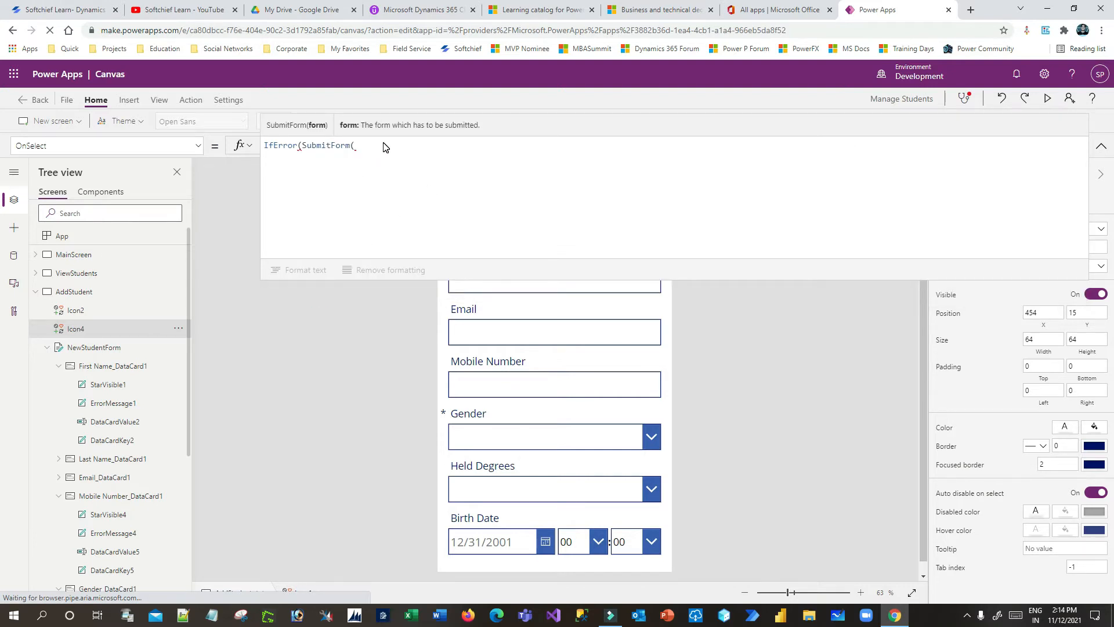
mouse_move(403, 144)
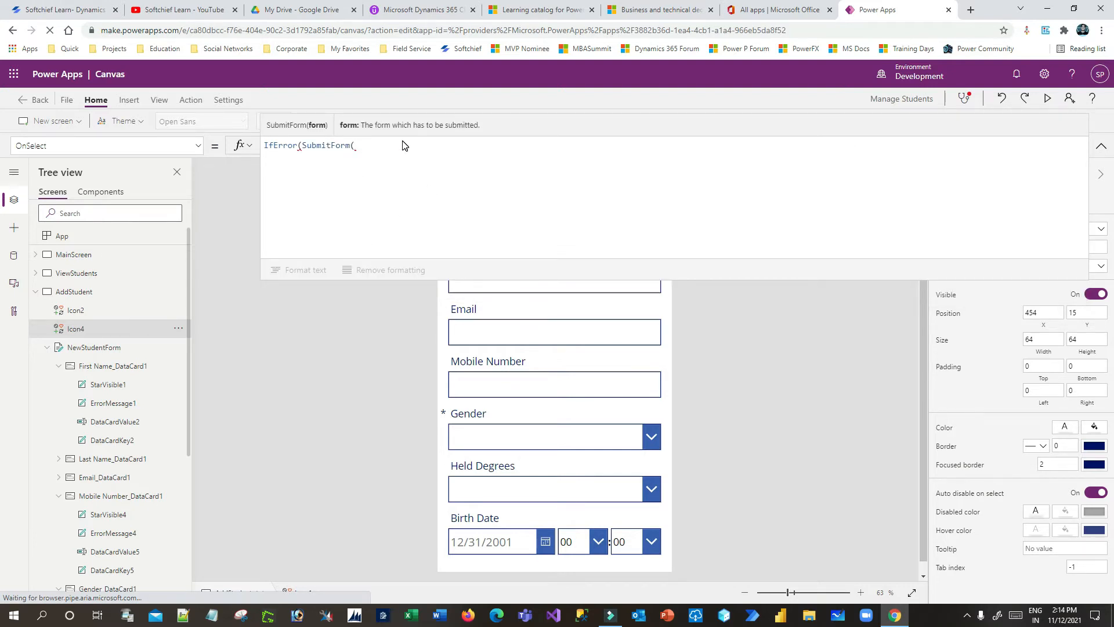
text(new)
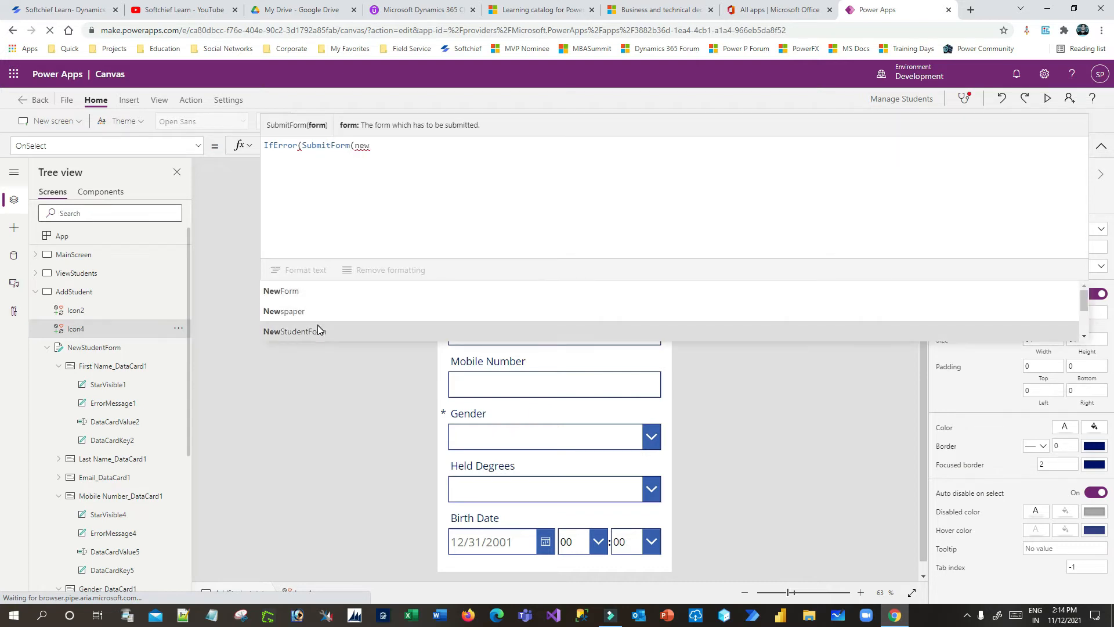
click(289, 331)
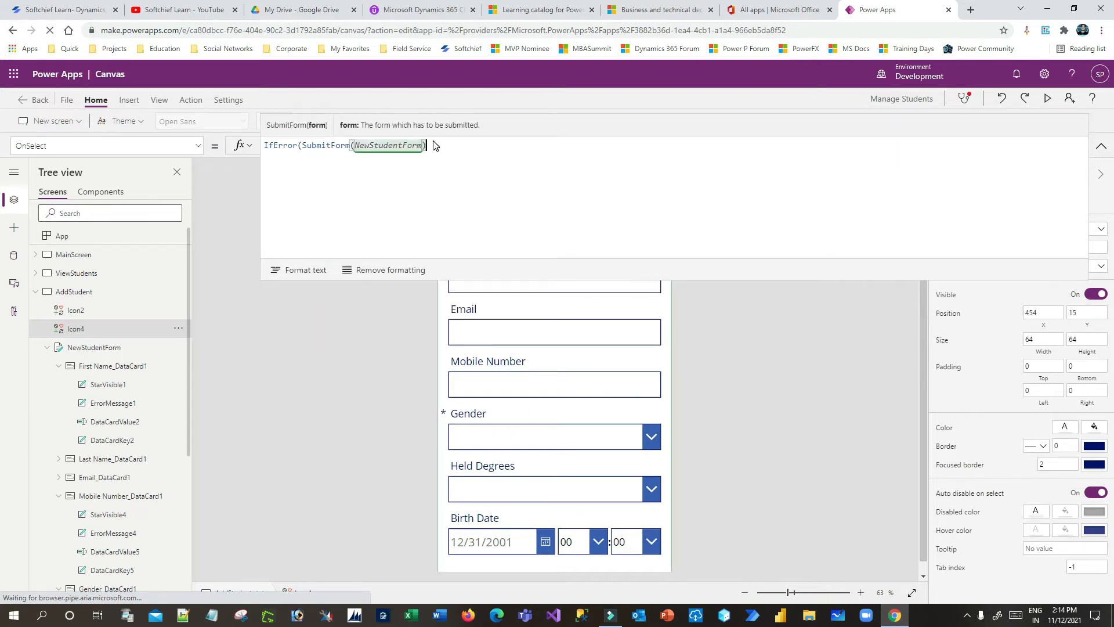
double_click(325, 145)
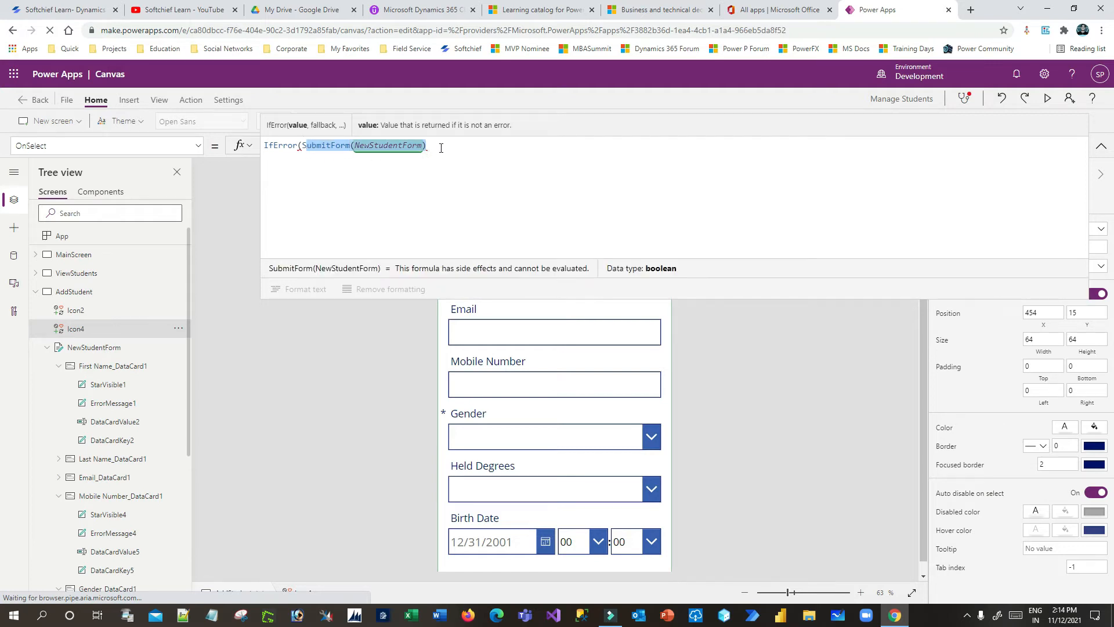
click(466, 145)
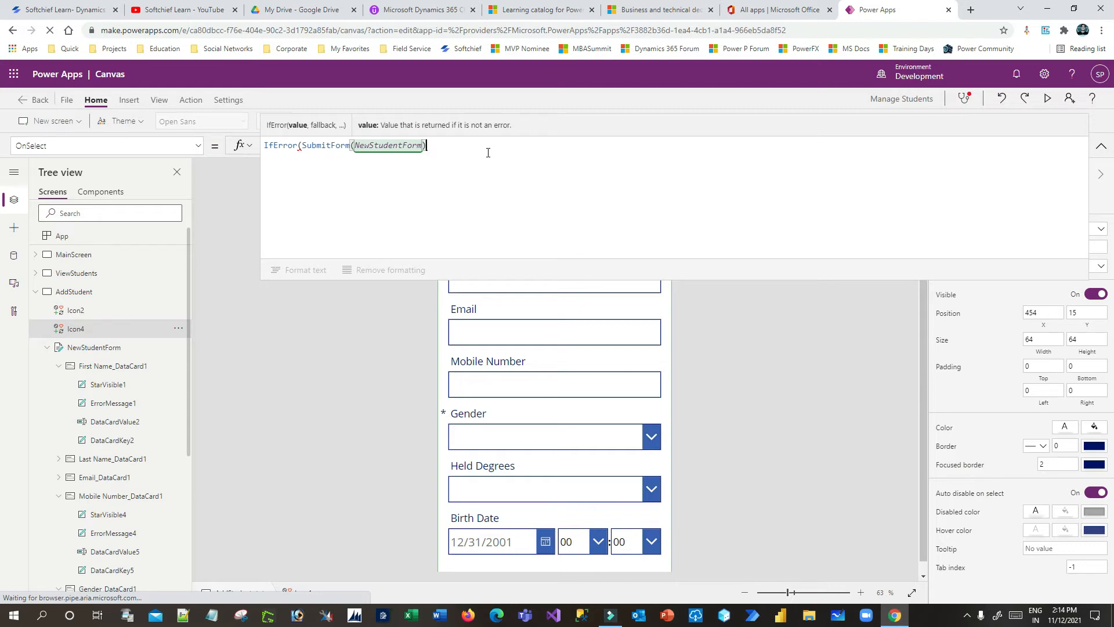
Append ,Notify("Error occurred " & FirstError.Message)) to close the IfError formula
text(,)
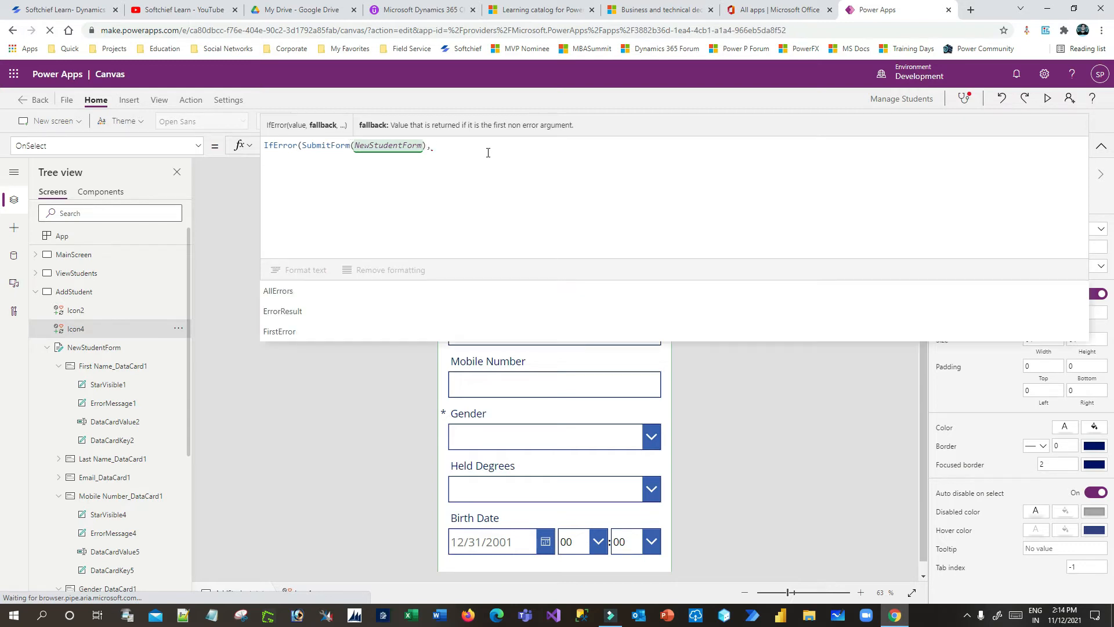
text(N)
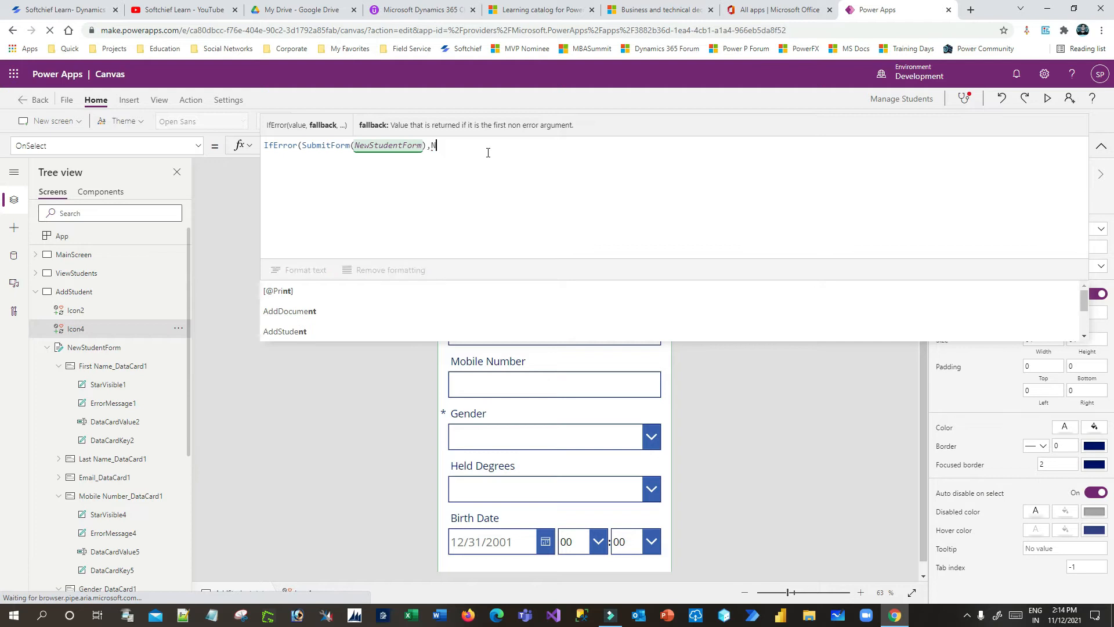
text(otif)
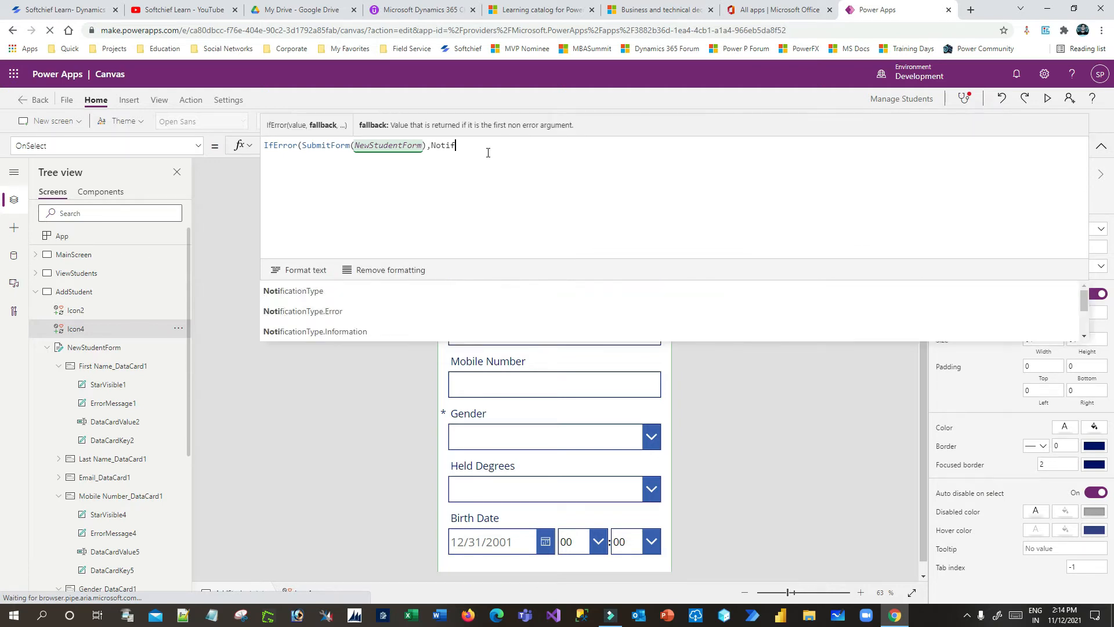
text(y)
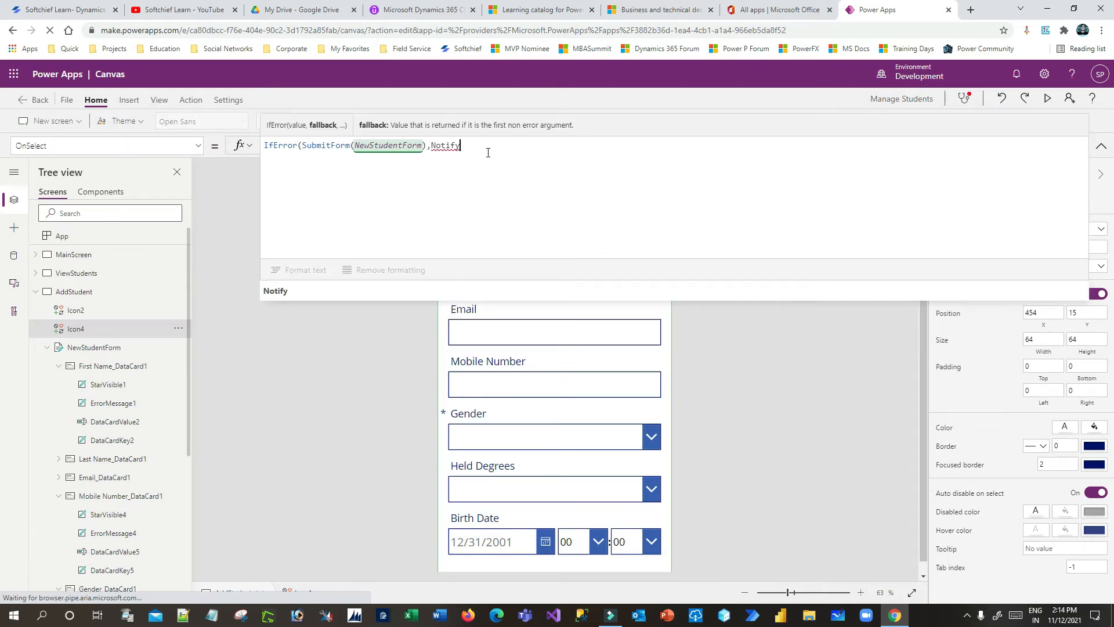
text(();)
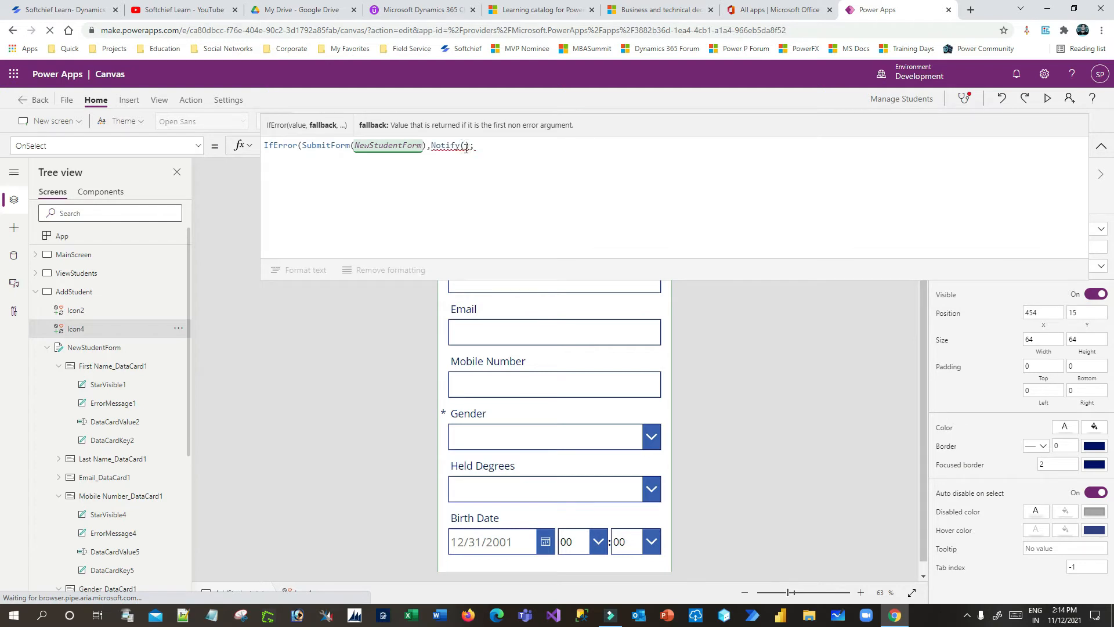
text("")
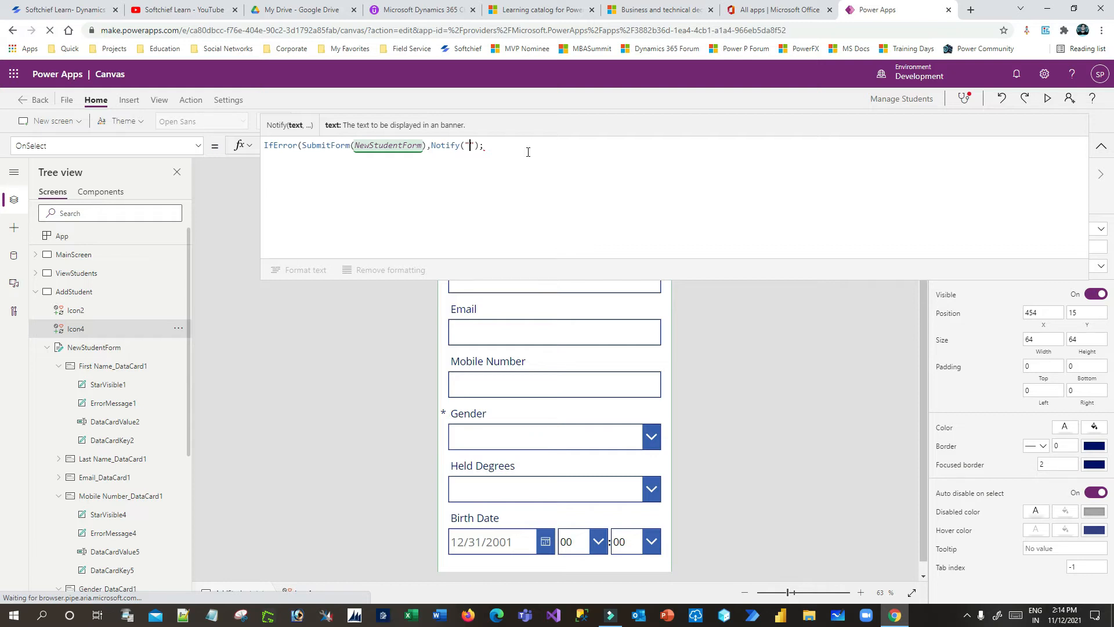
text(Error)
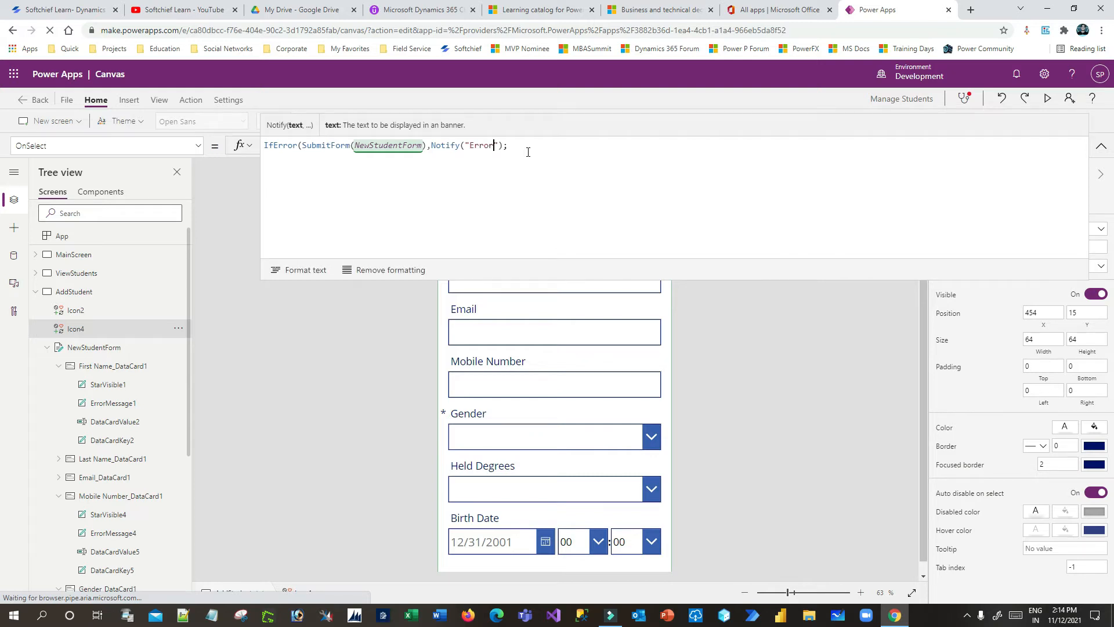
text(occ)
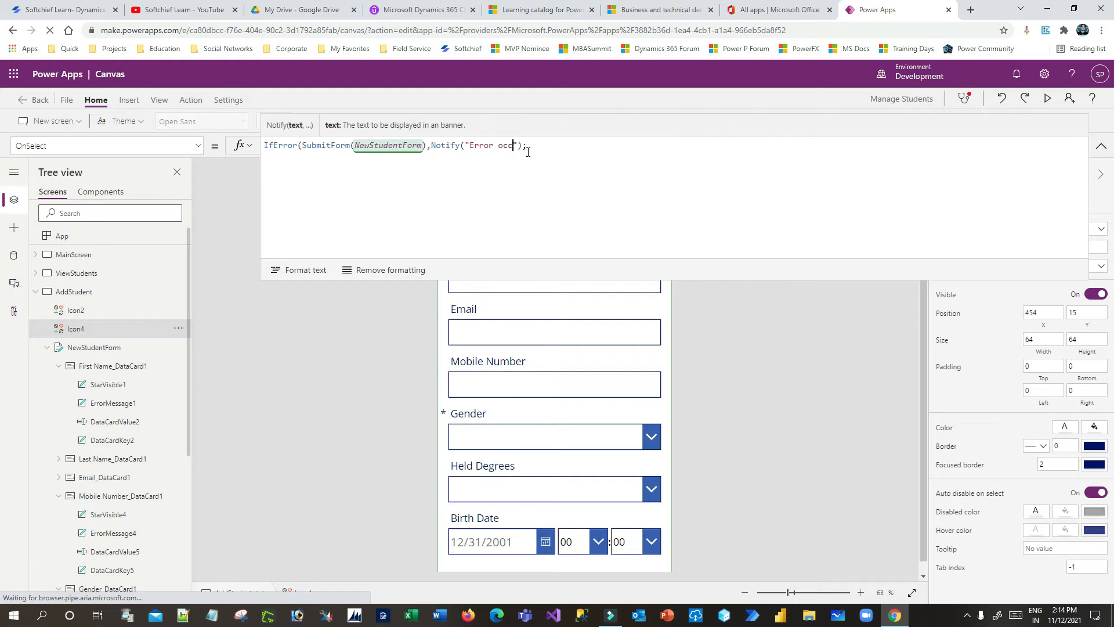
text(urred)
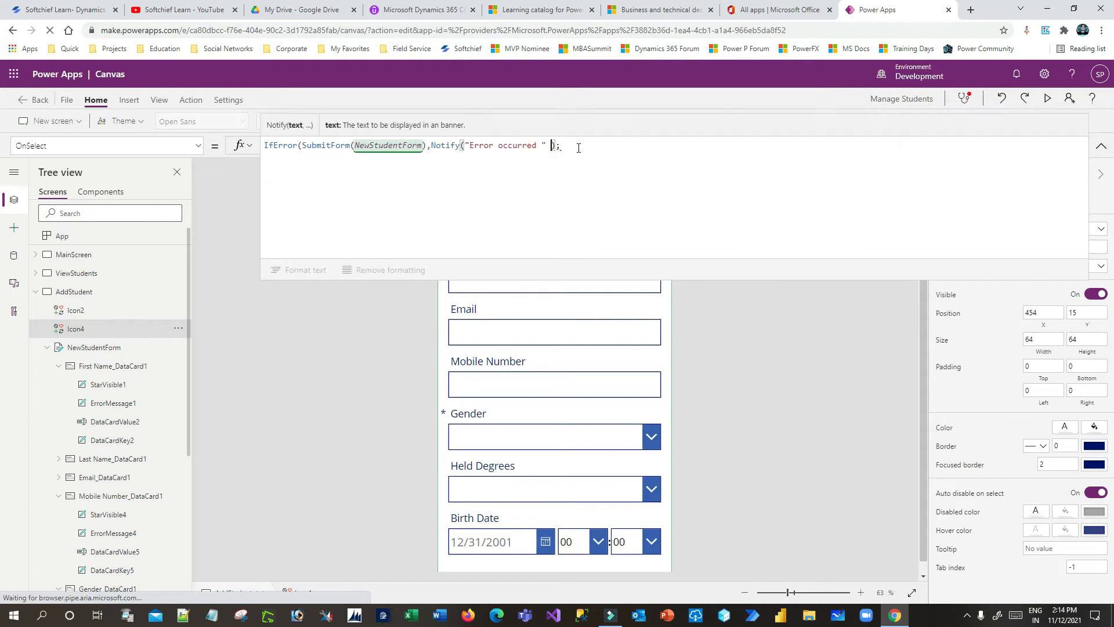
text(& F)
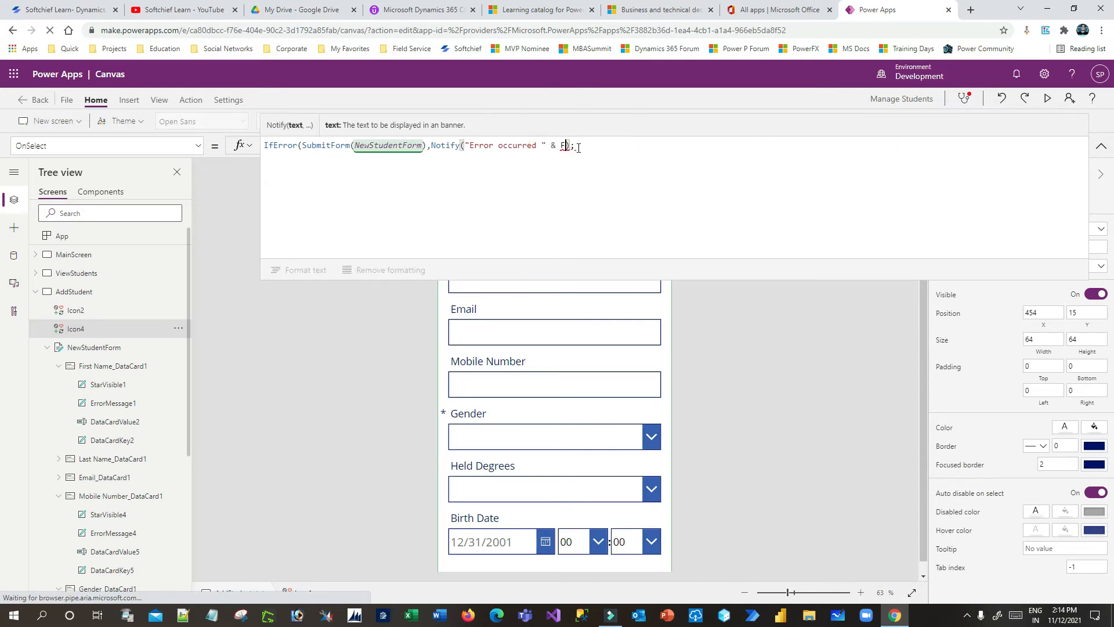
text(irst)
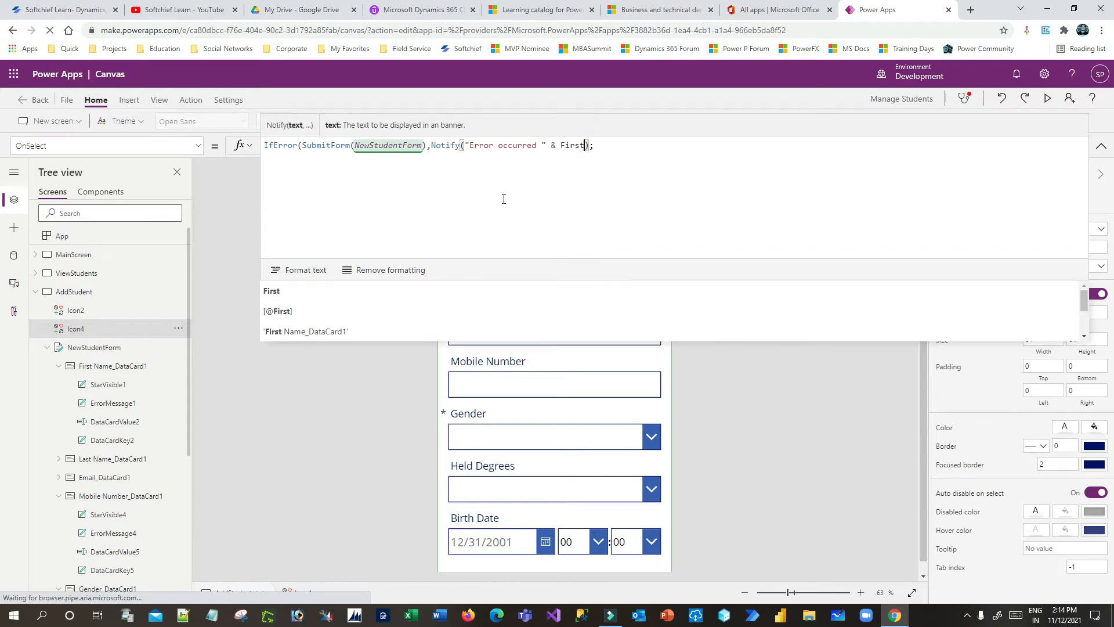
text(Error)
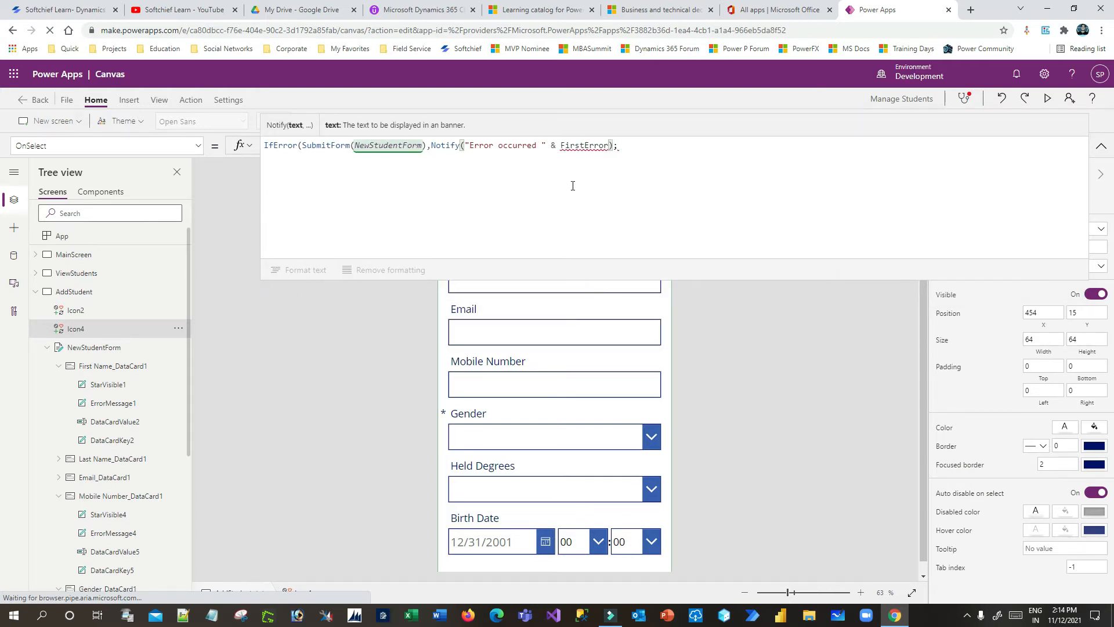
text(.Message)
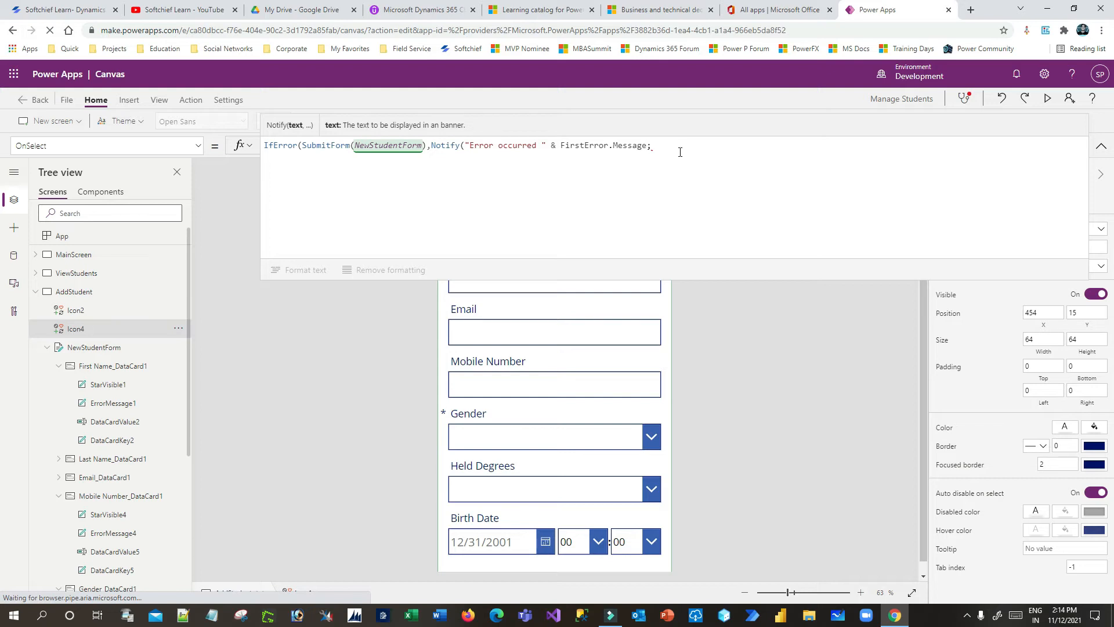
text())
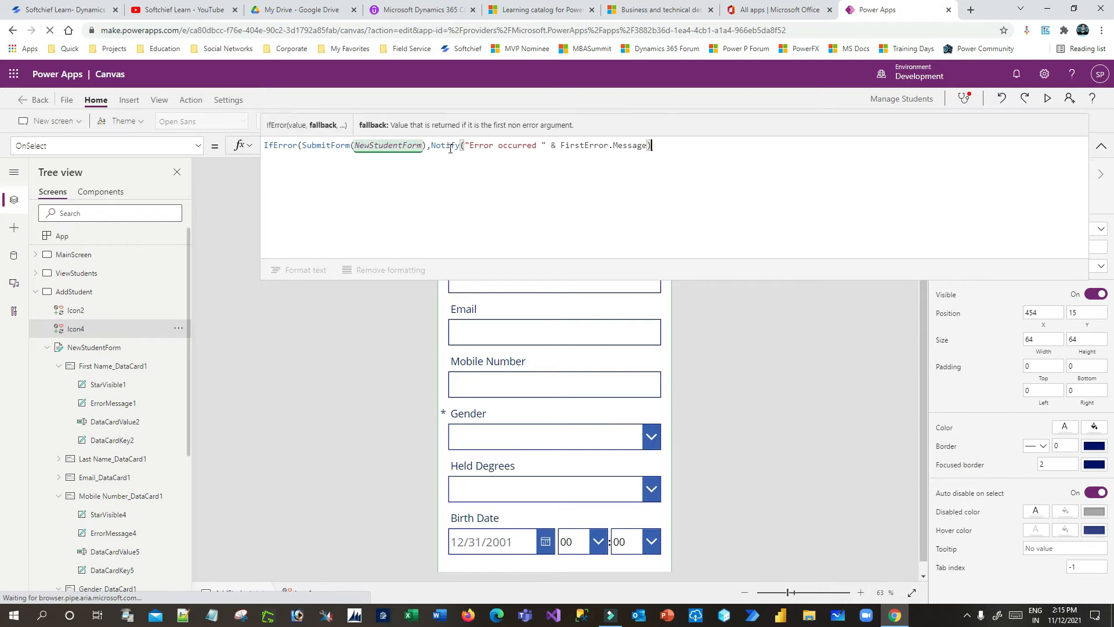
text())
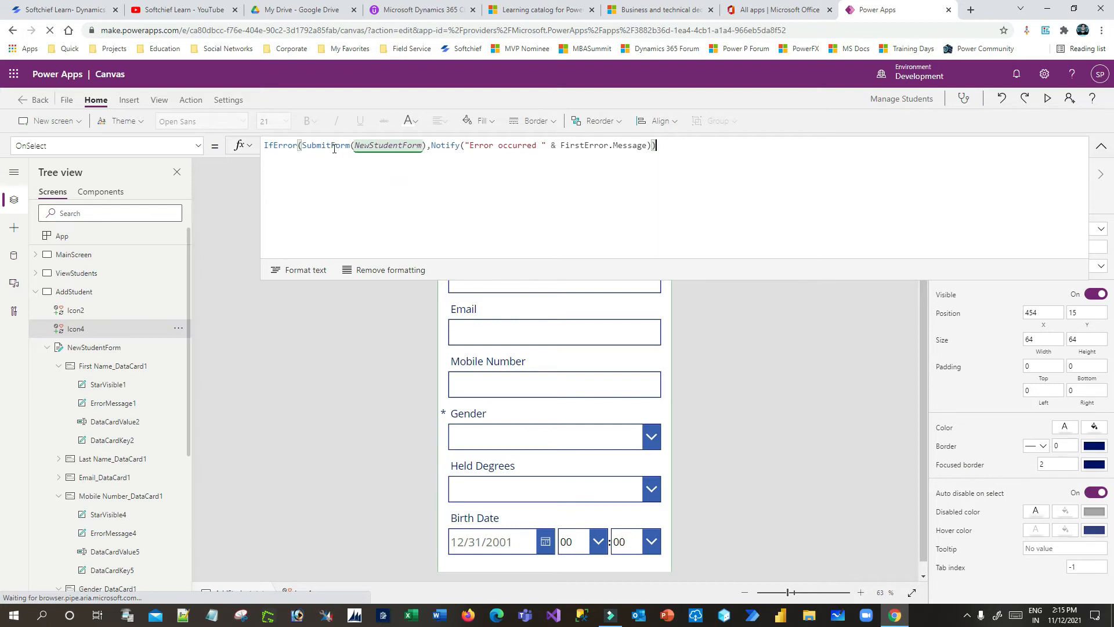
click(605, 145)
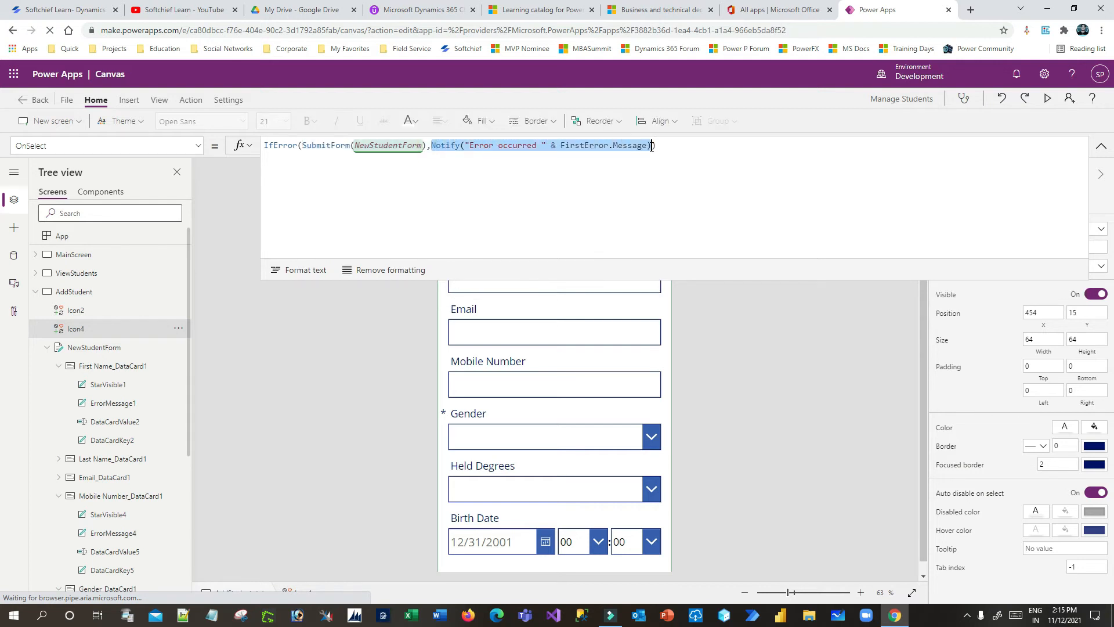
click(653, 145)
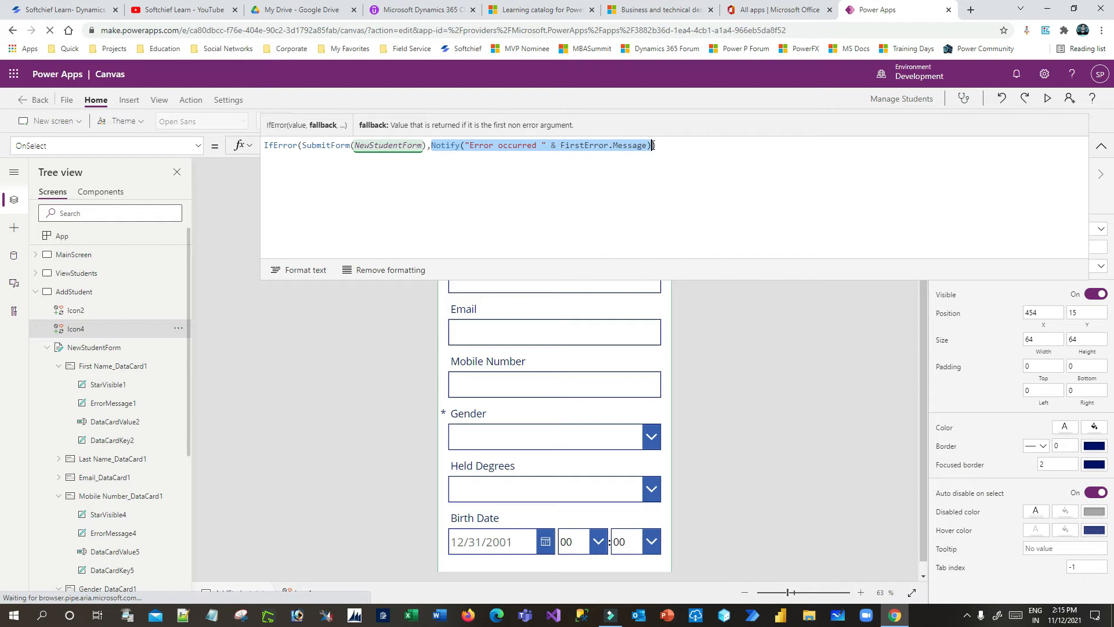
click(687, 161)
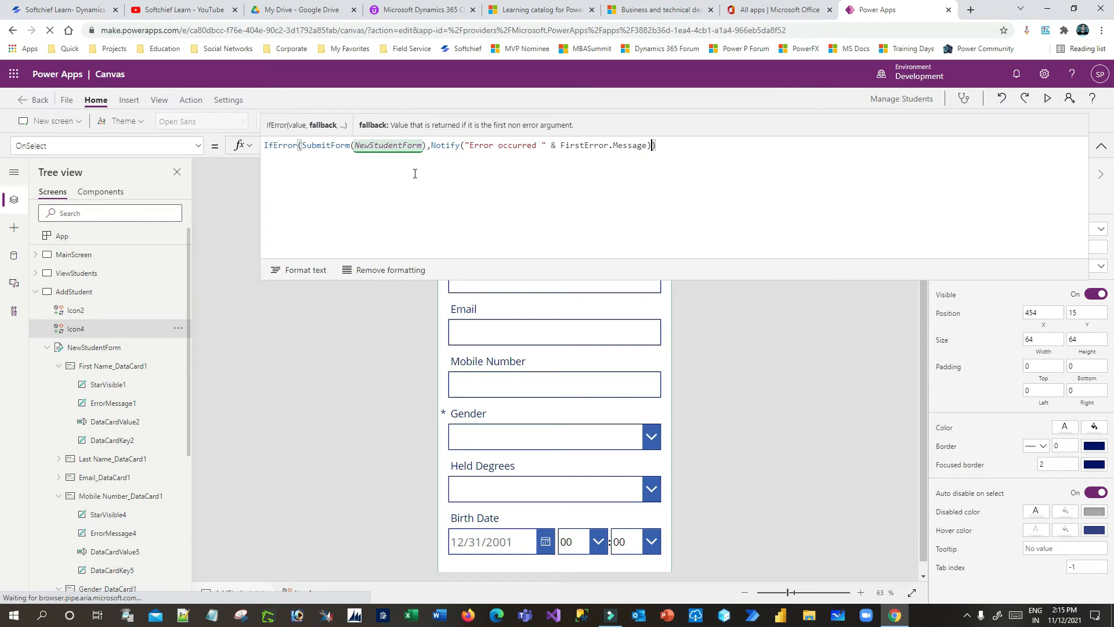
mouse_move(375, 179)
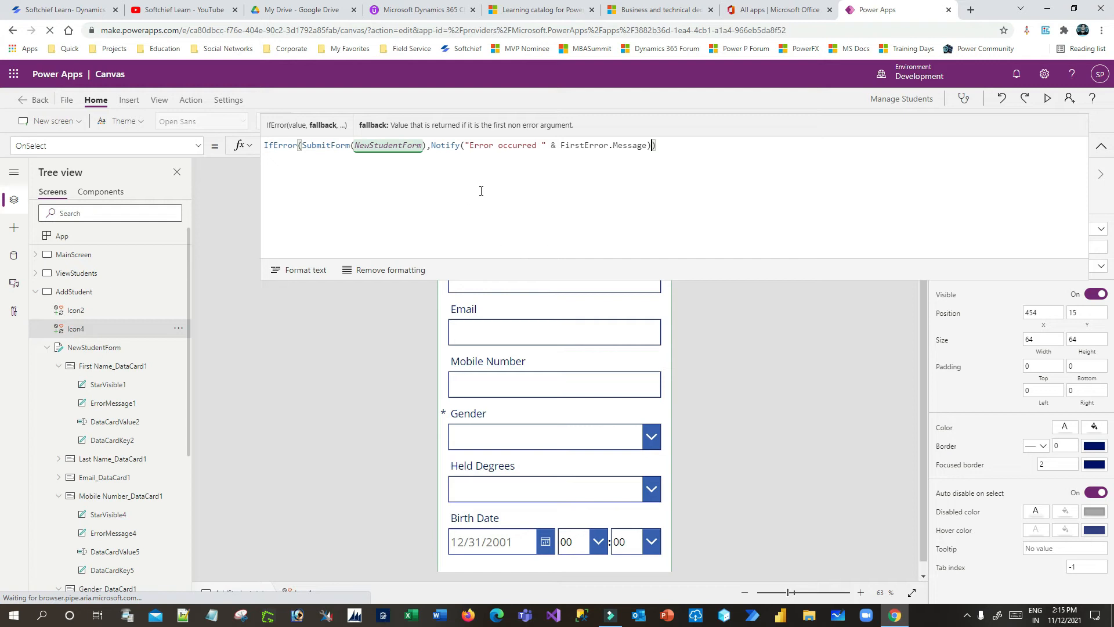
mouse_move(307, 149)
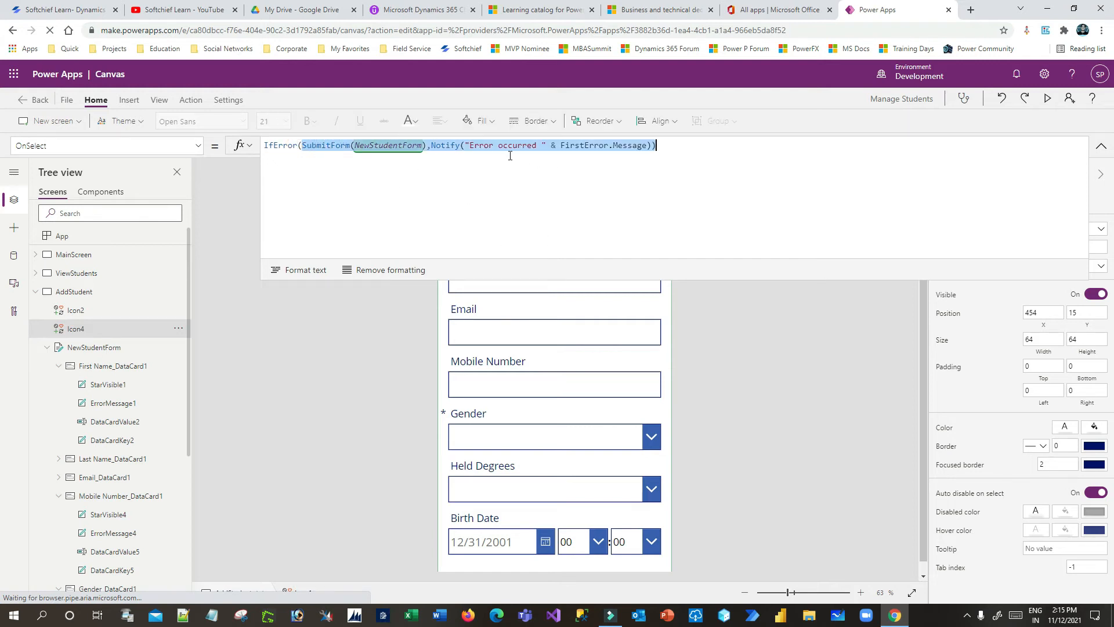
click(649, 145)
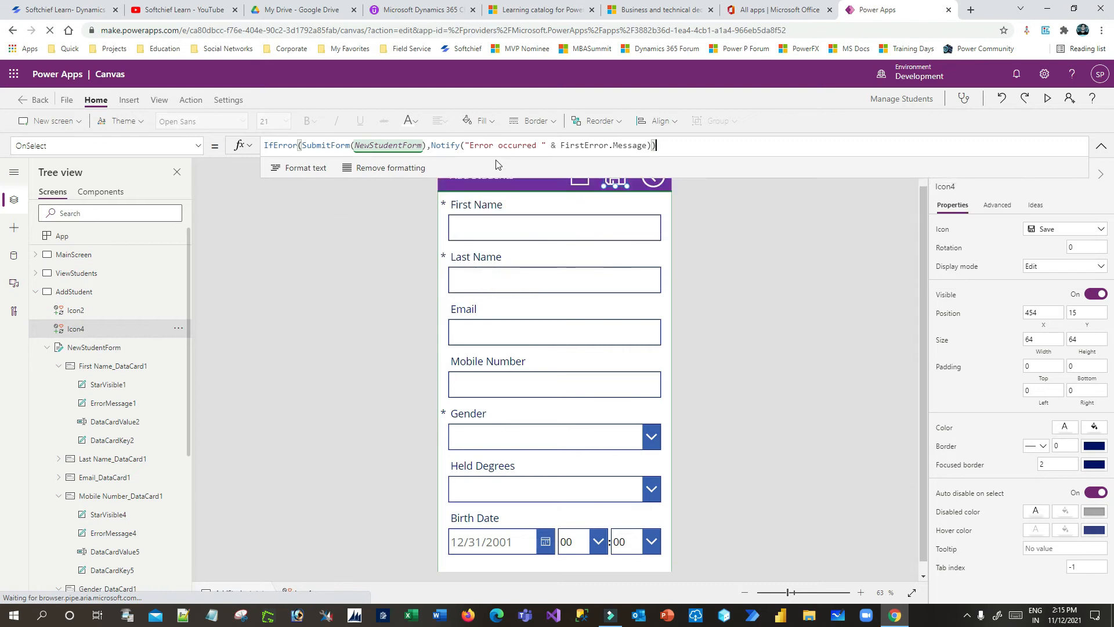
click(1047, 98)
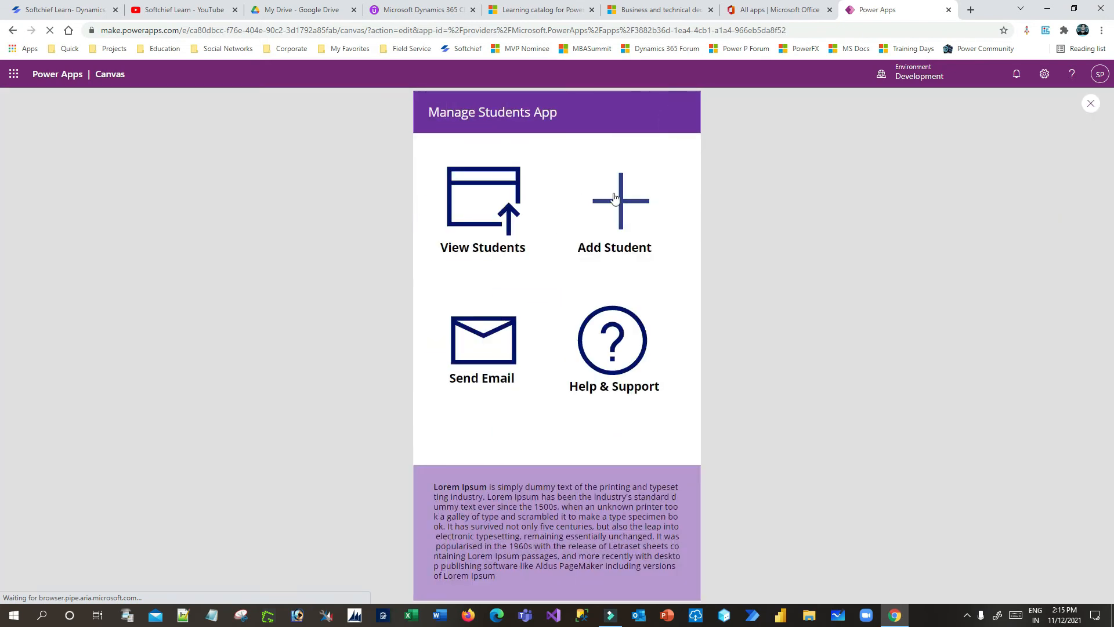
click(614, 201)
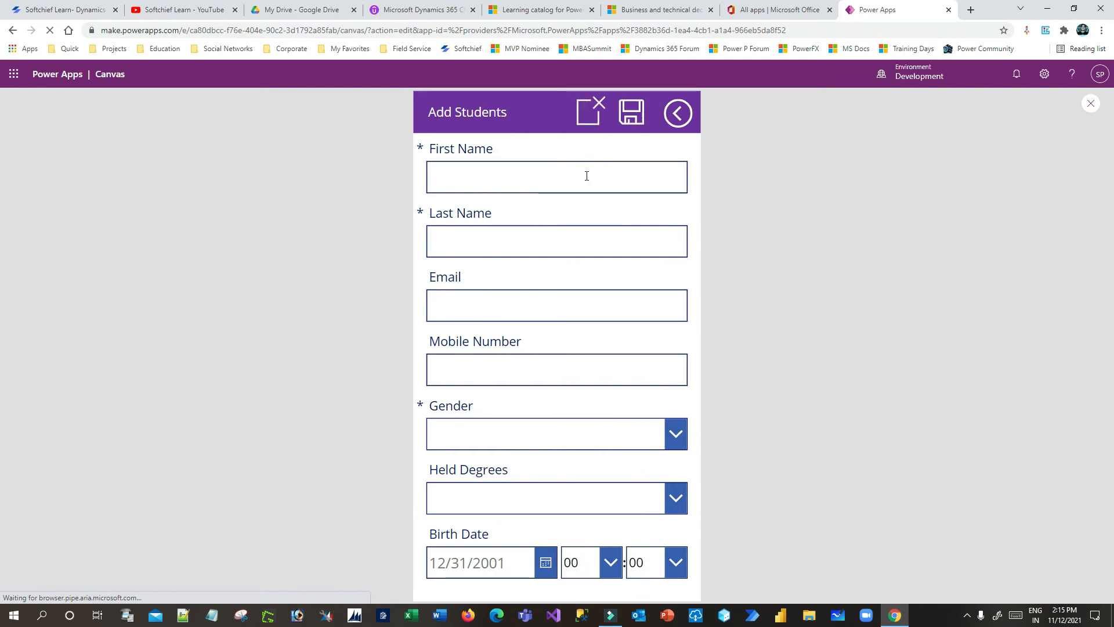
click(556, 177)
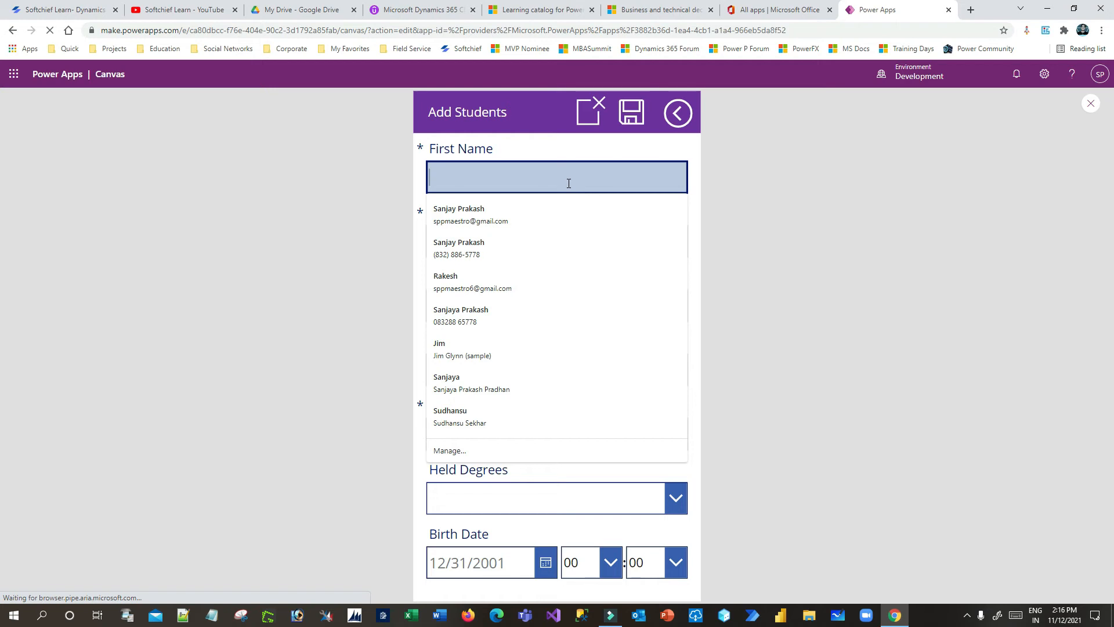
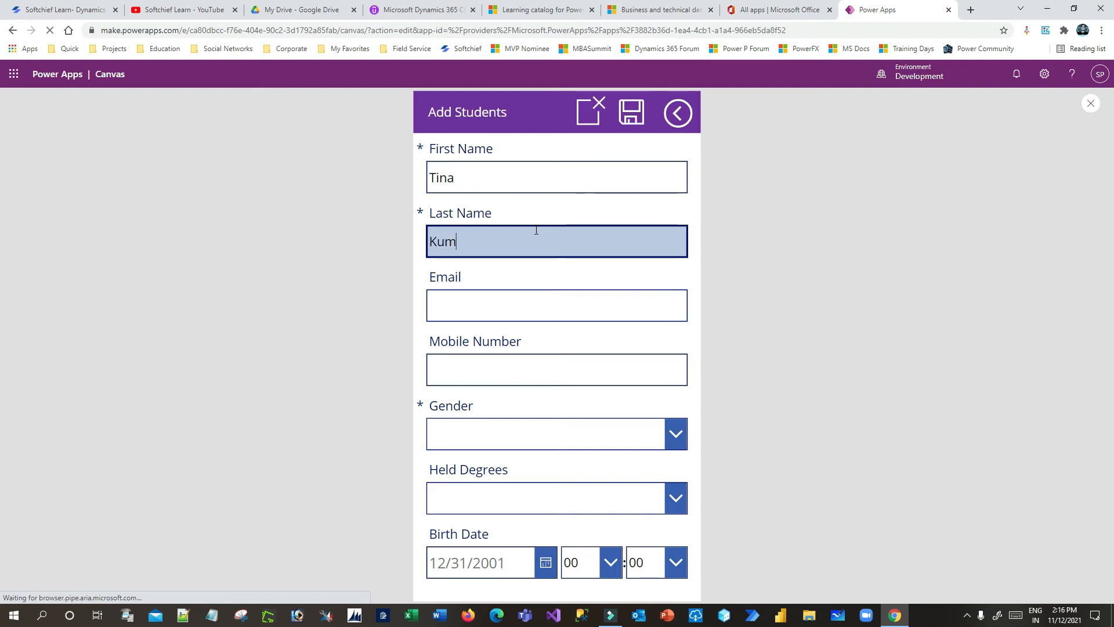
click(557, 305)
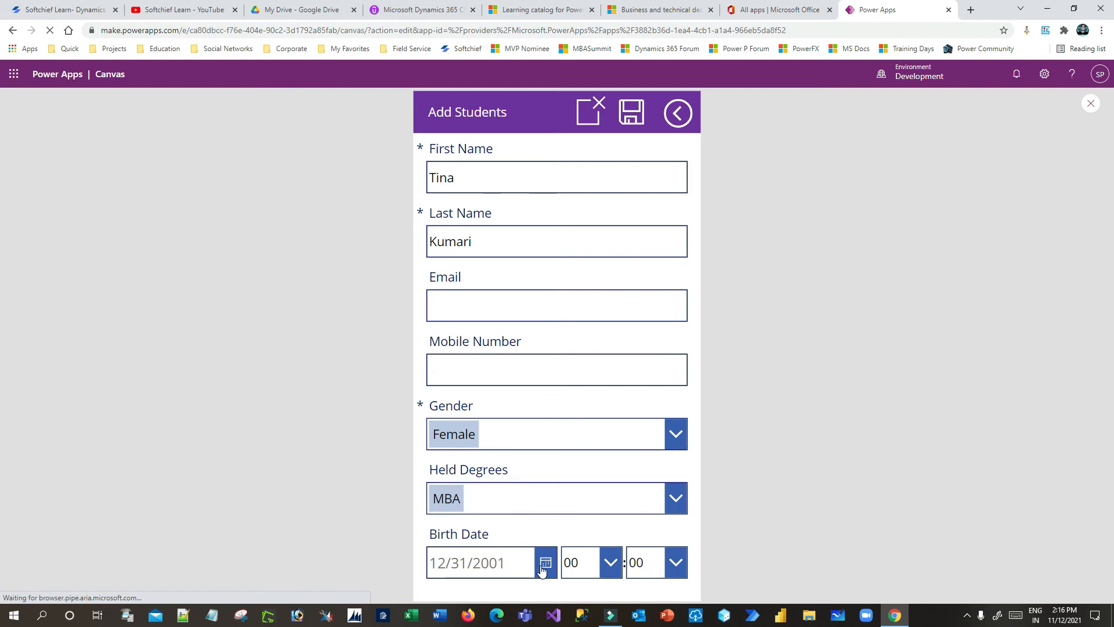
click(544, 562)
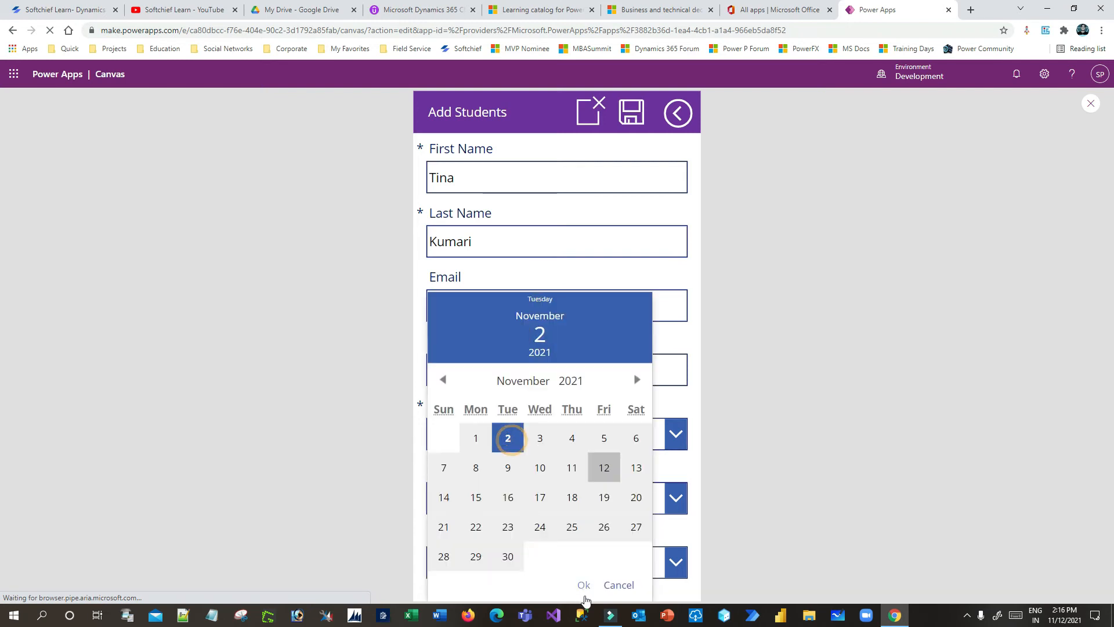
click(583, 585)
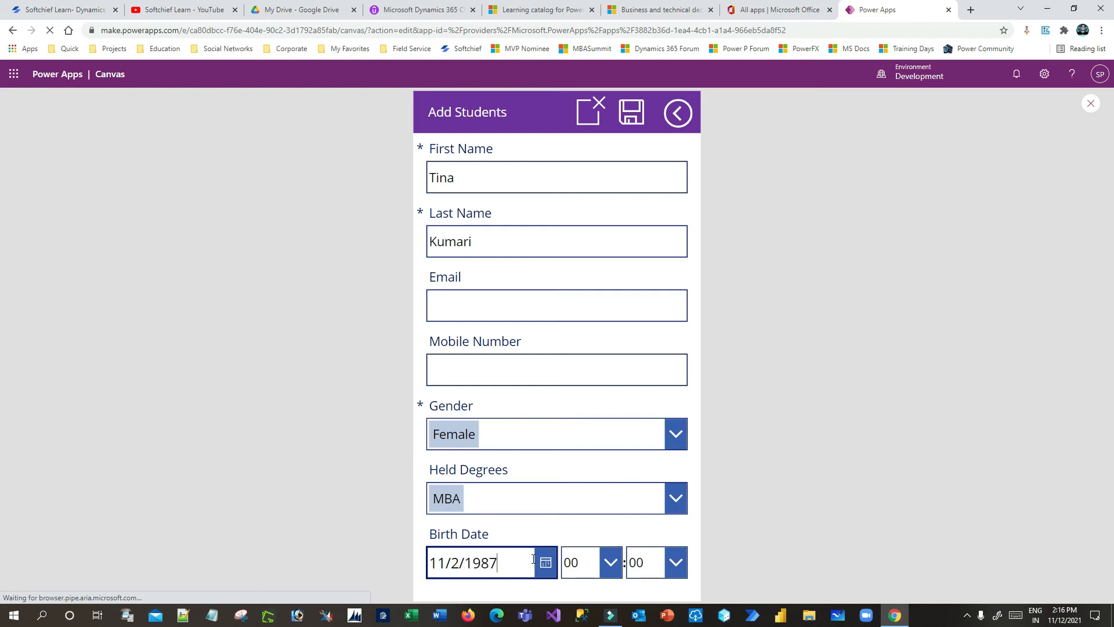
click(631, 112)
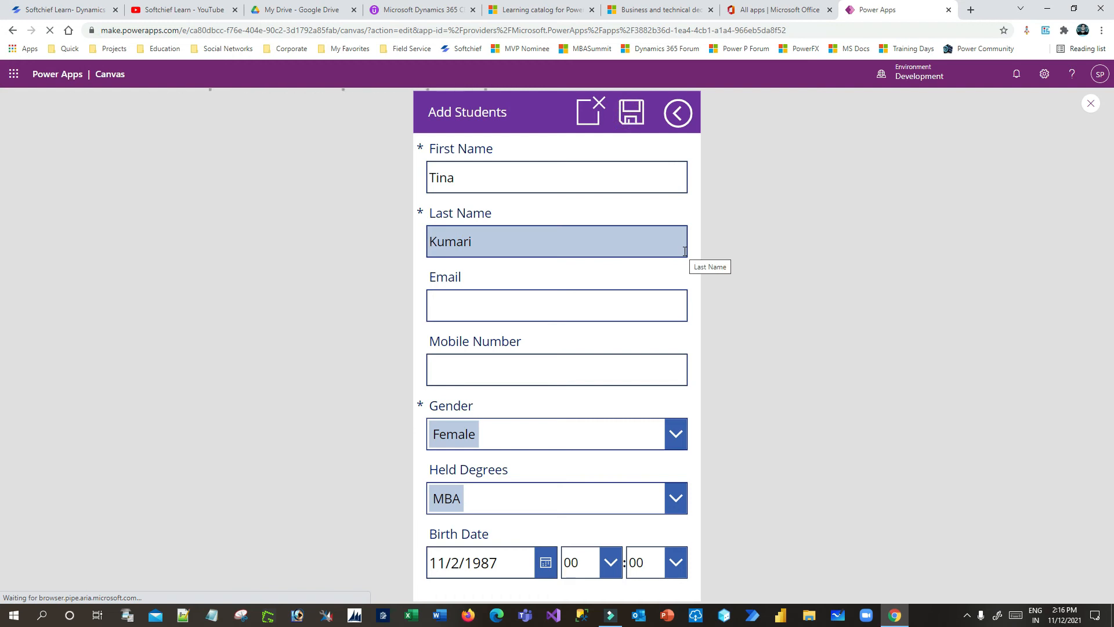
Try saving the student and dismiss the 'email cannot be null' error banner
click(630, 112)
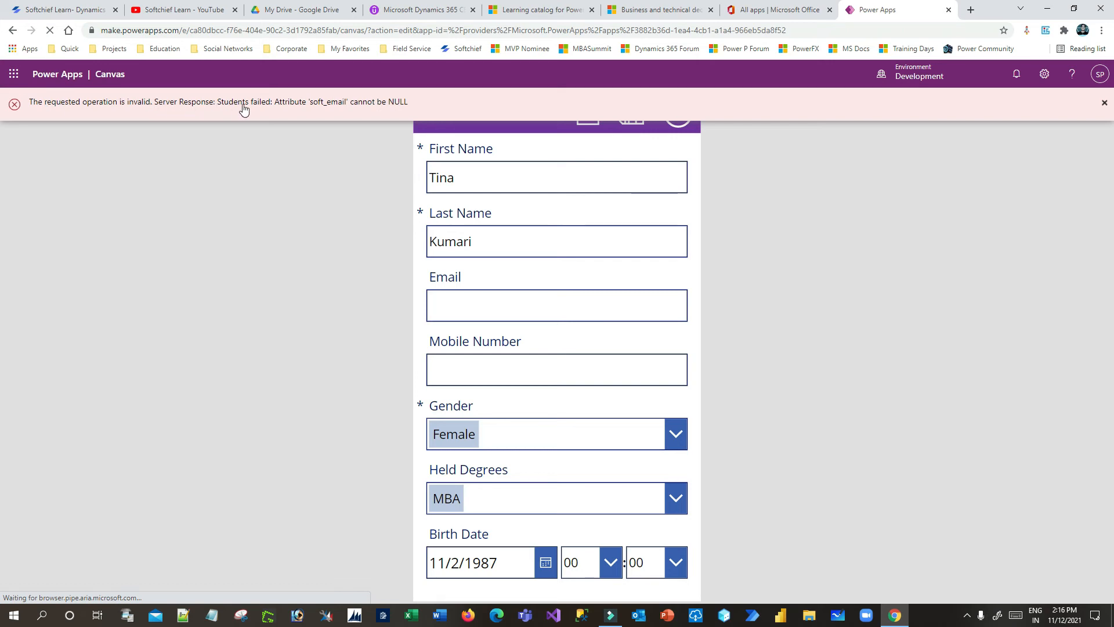
mouse_move(370, 107)
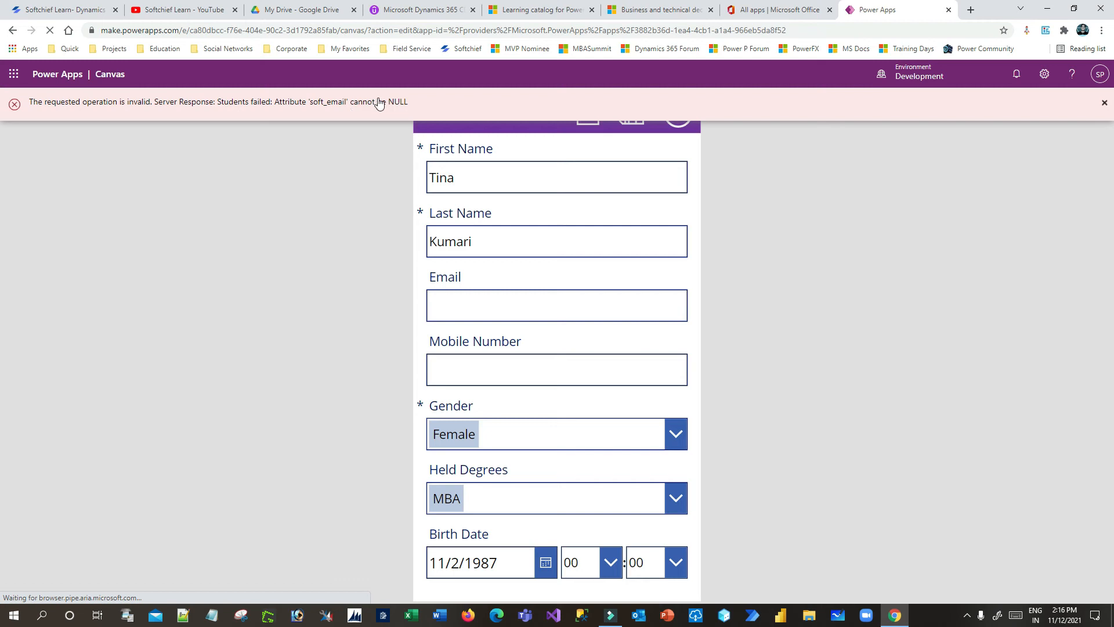
click(557, 306)
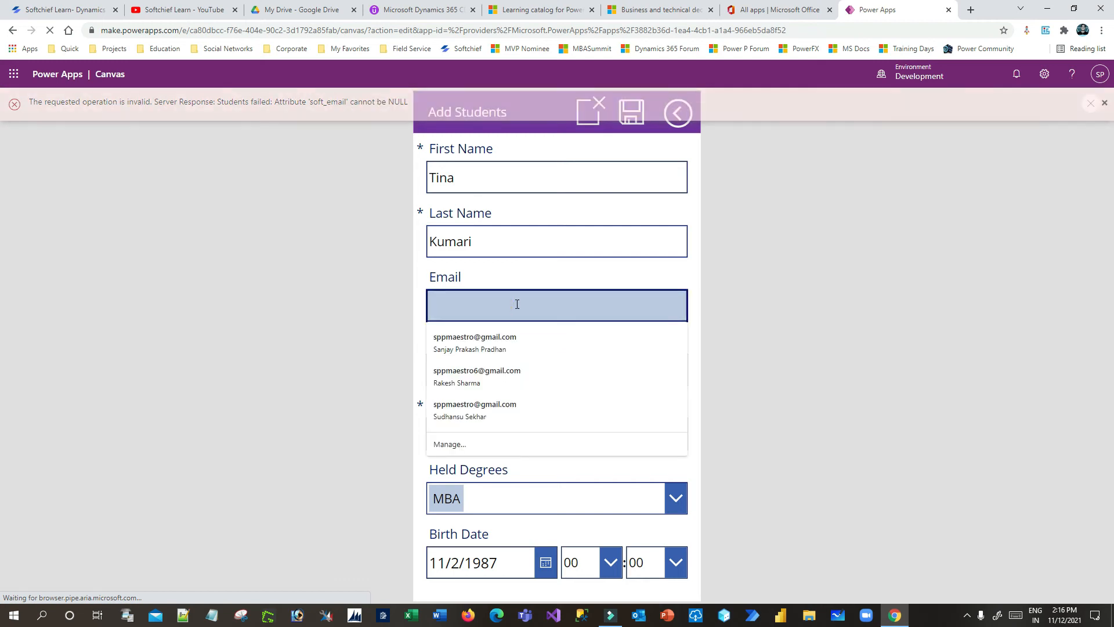
click(1105, 102)
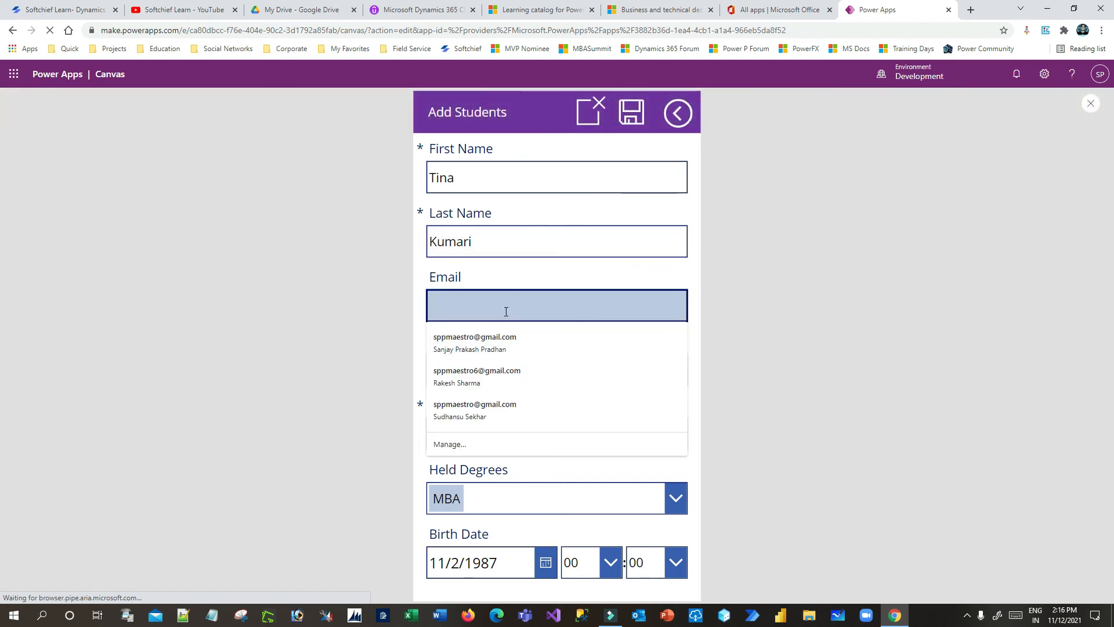
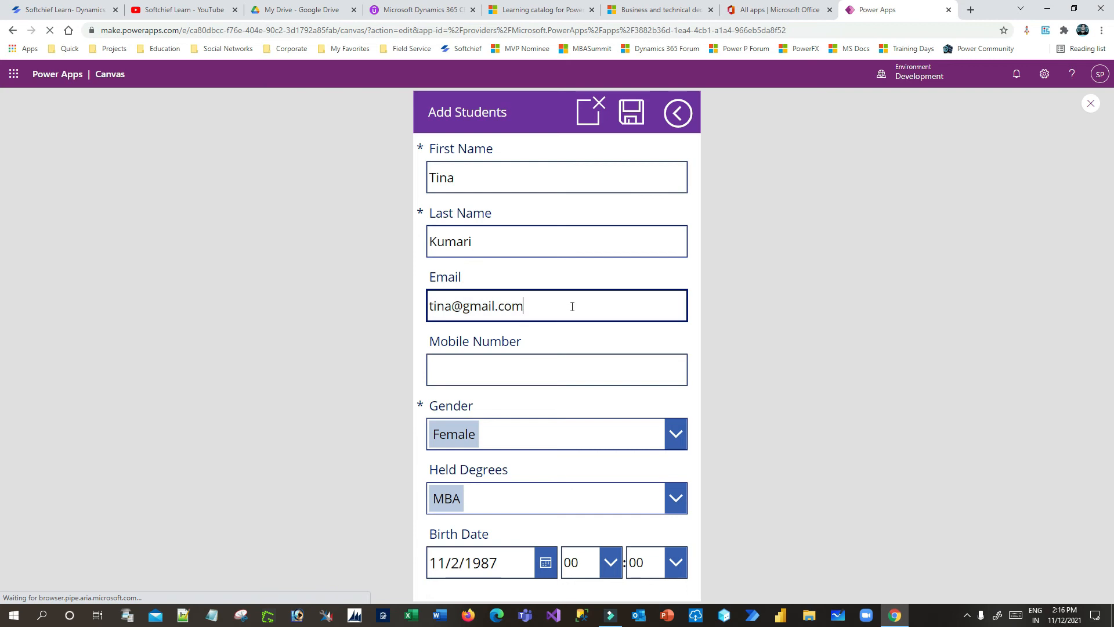
click(631, 112)
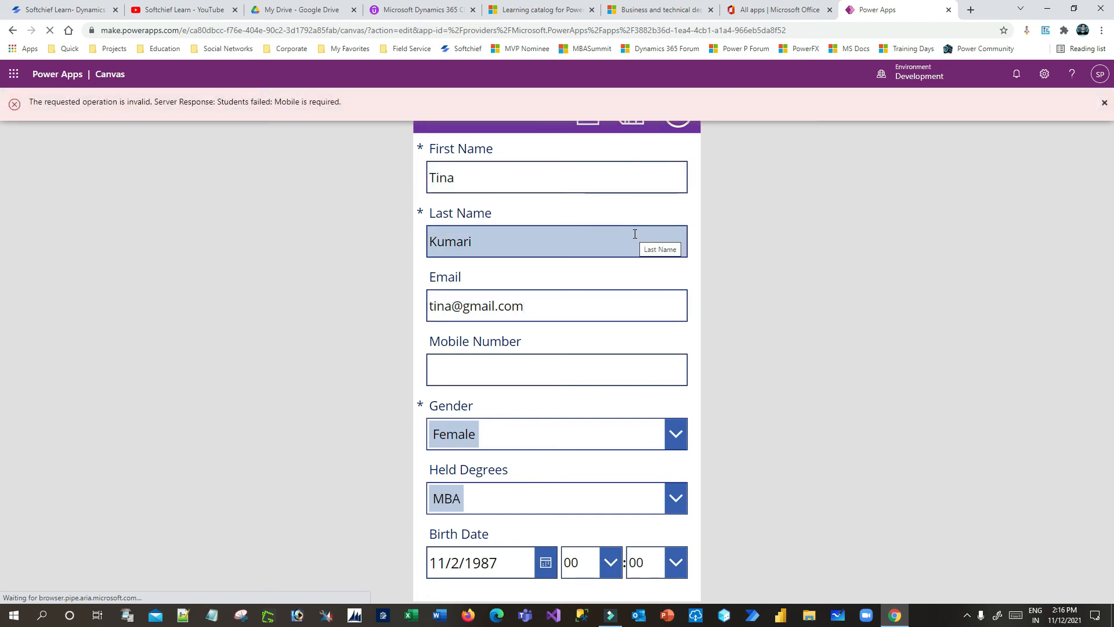
mouse_move(61, 111)
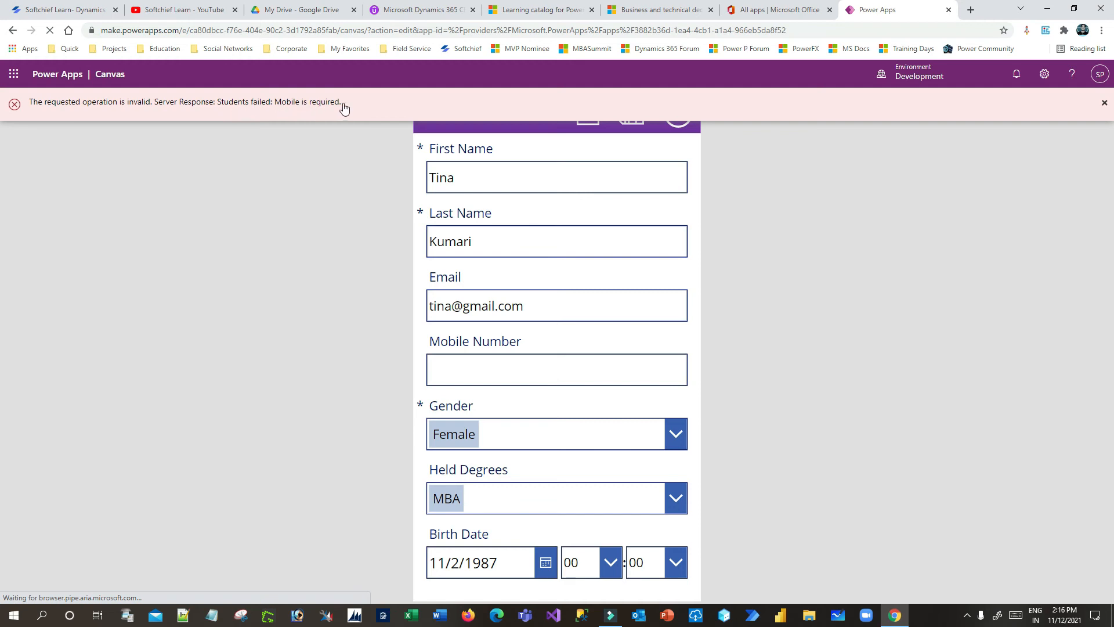
mouse_move(241, 110)
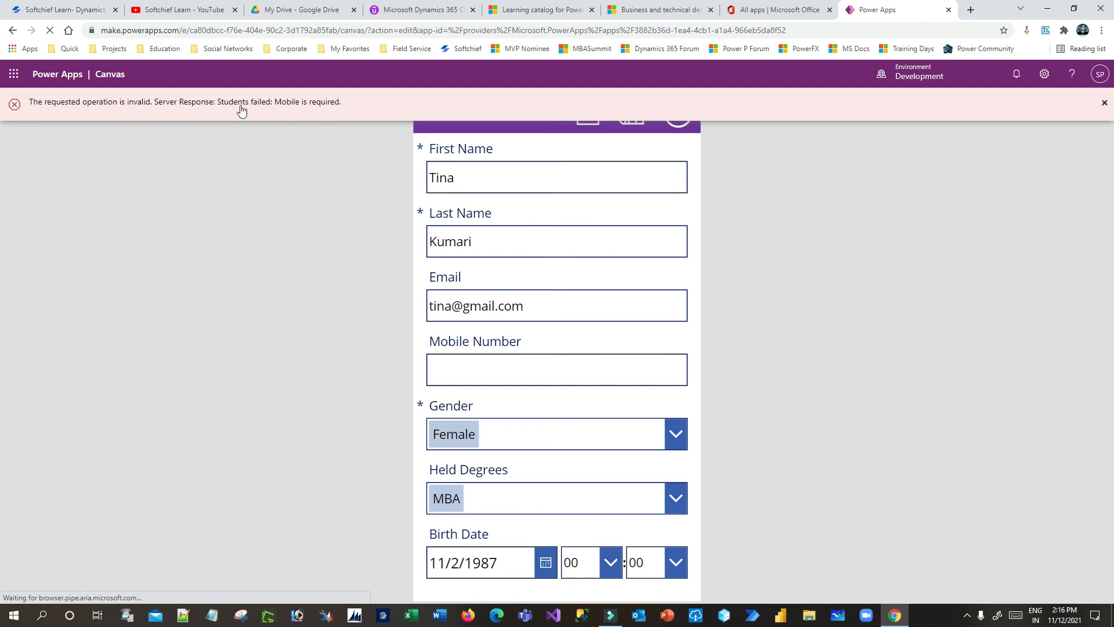
mouse_move(274, 108)
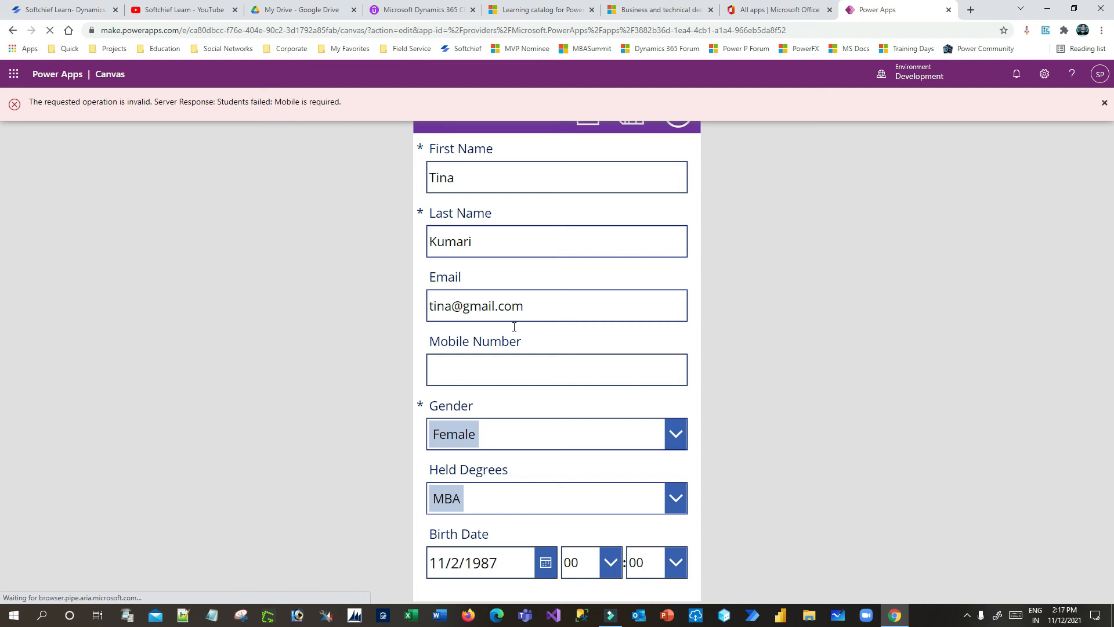
click(557, 369)
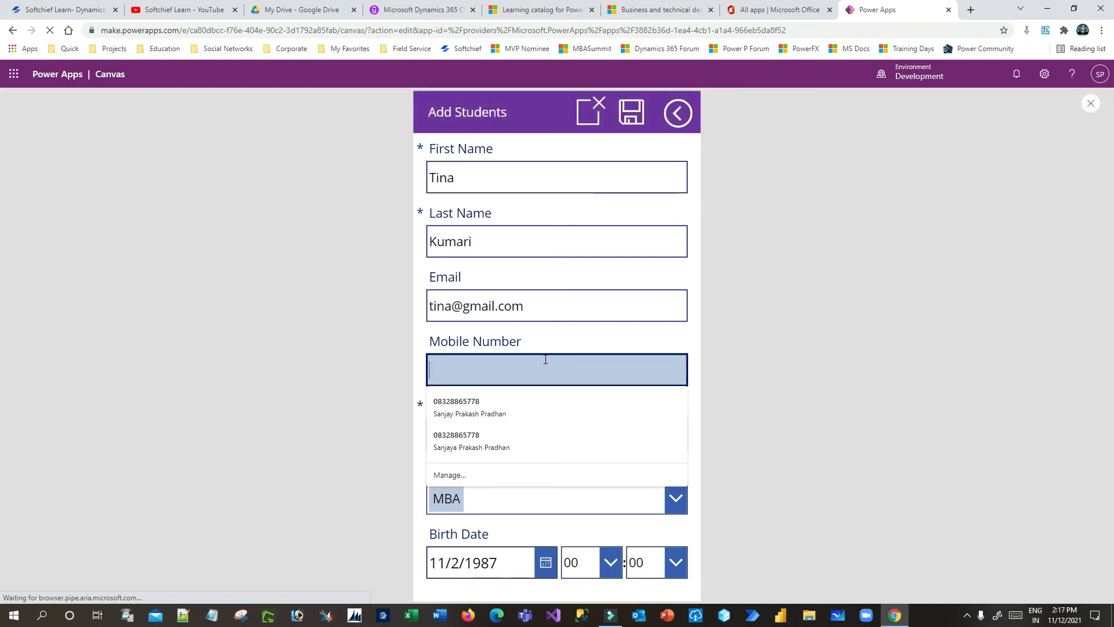
text(444444444)
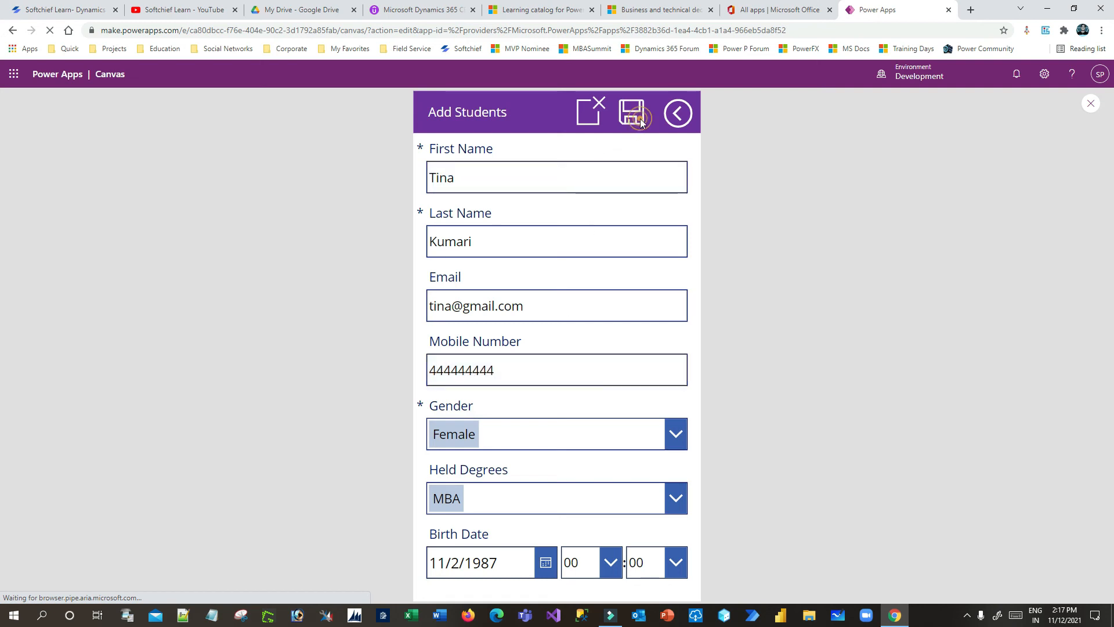
click(632, 112)
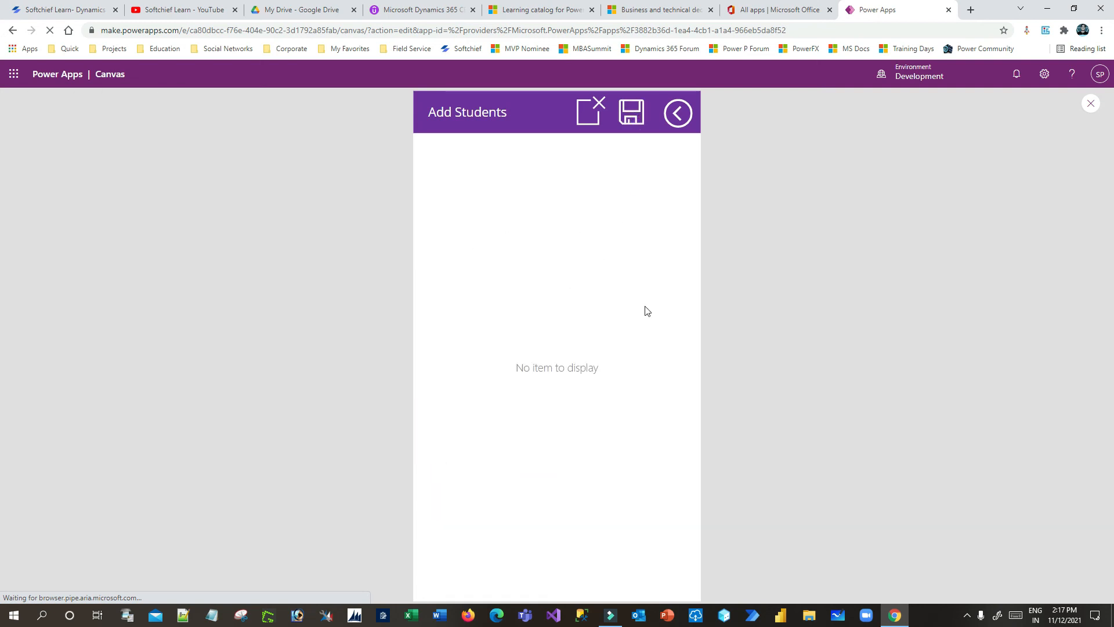
Open All Students from the main screen, confirm the new STD-1049 entry, and return
click(677, 111)
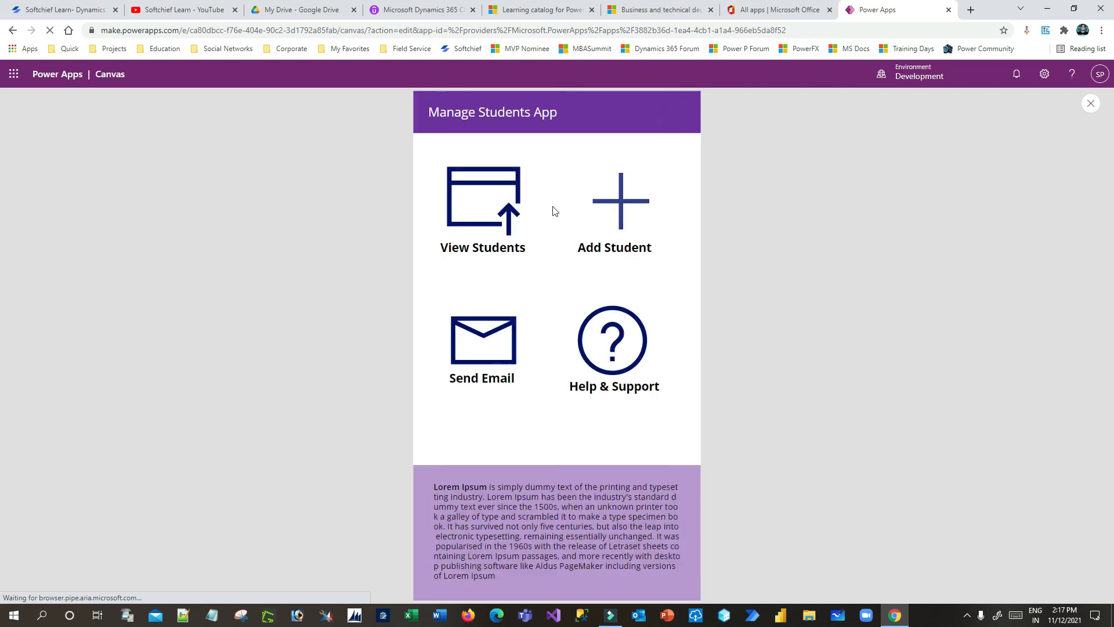
click(482, 203)
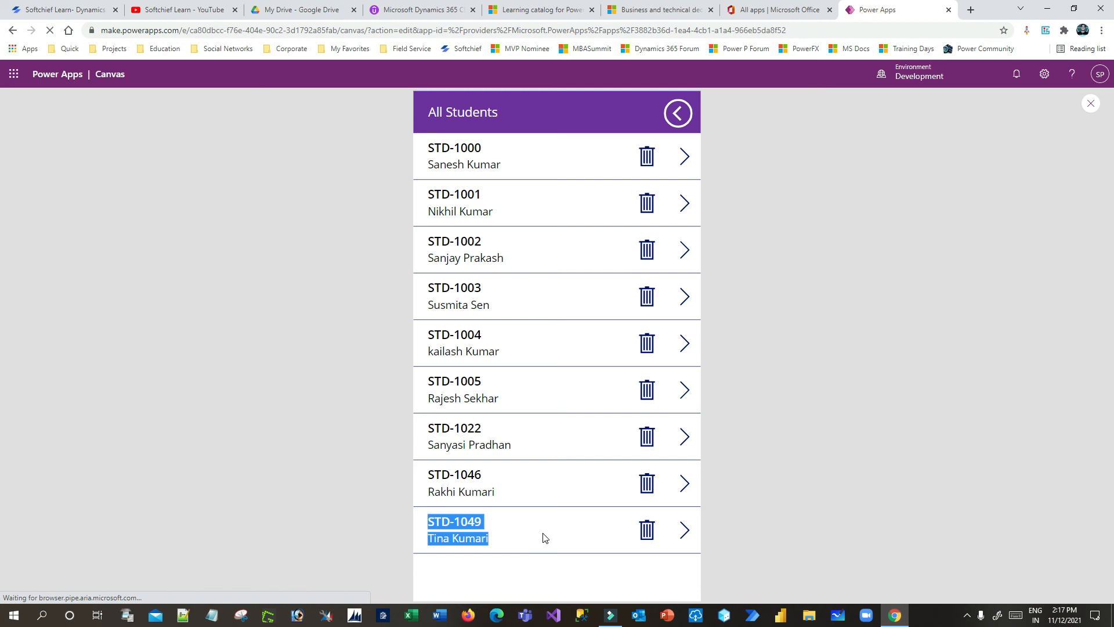
click(677, 112)
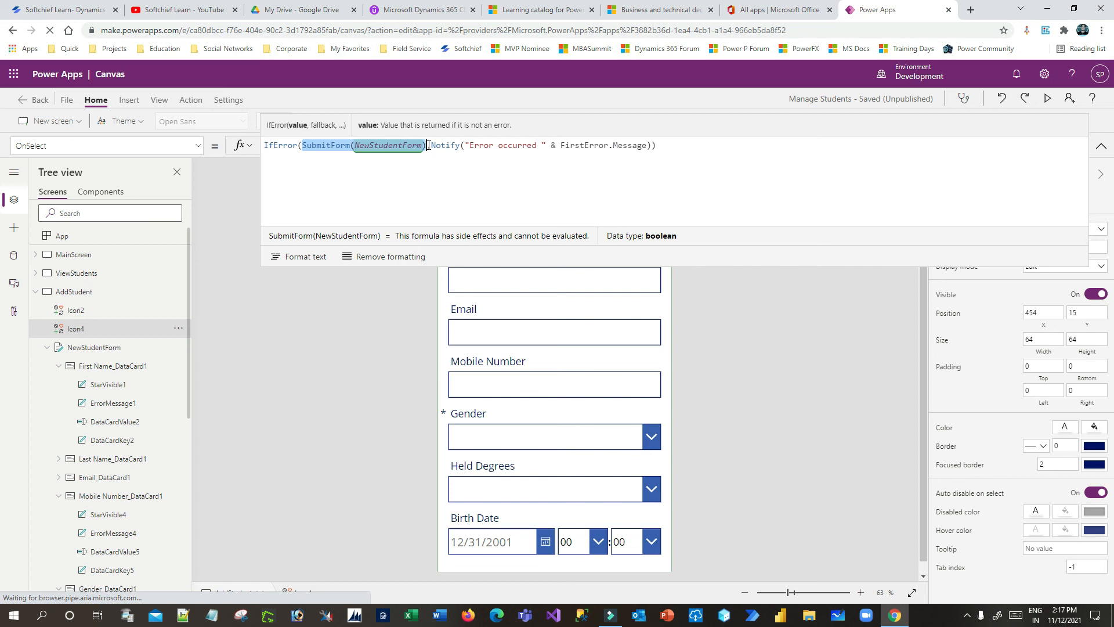
Place the cursor after SubmitForm(NewStudentForm) in the save icon's IfError formula
click(427, 145)
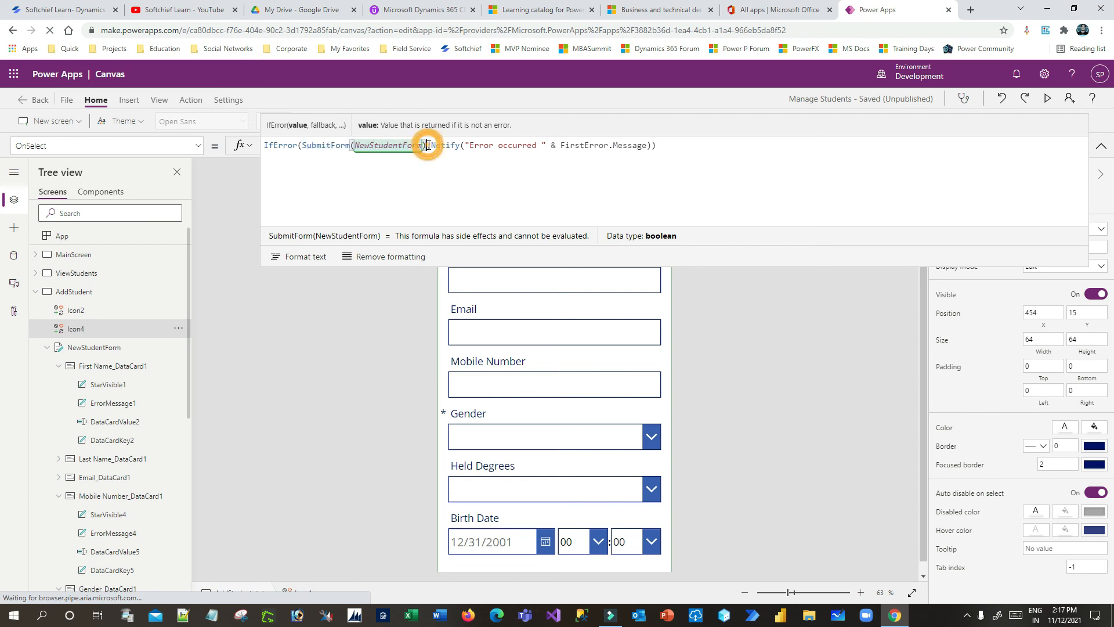